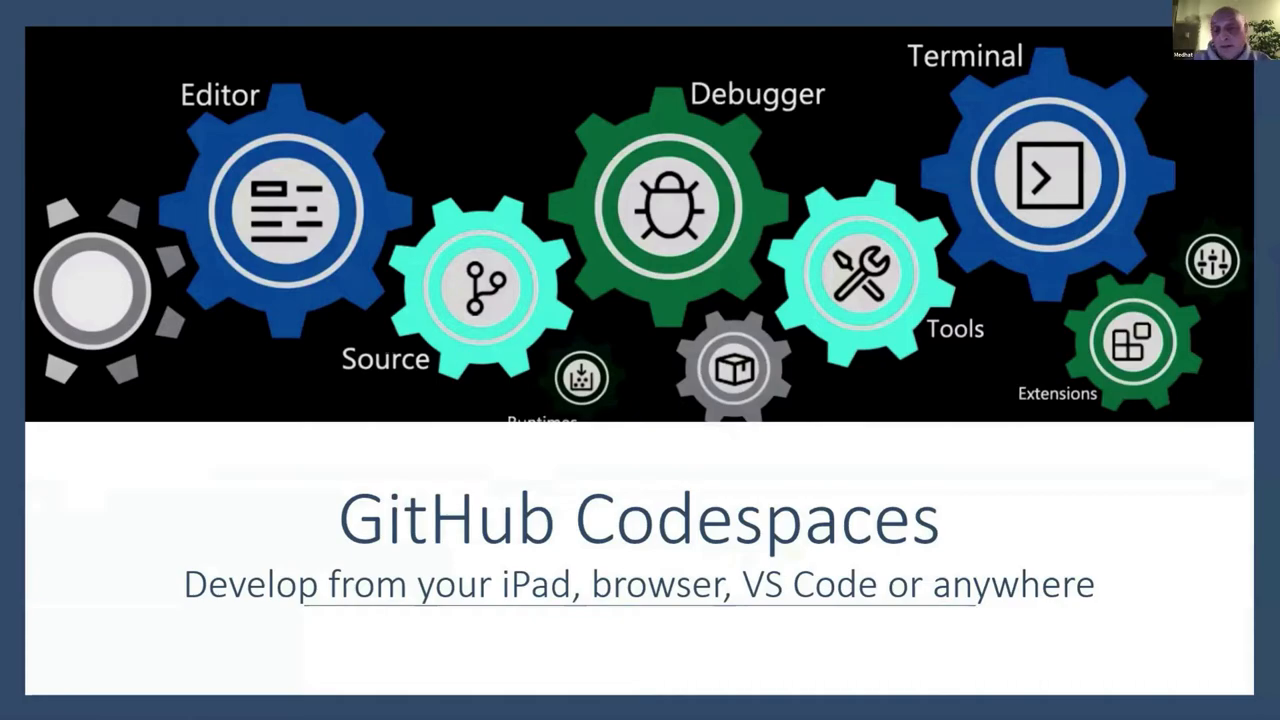
Advance the presentation from the title slide to the 'What is codespaces' slide.
key("Right")
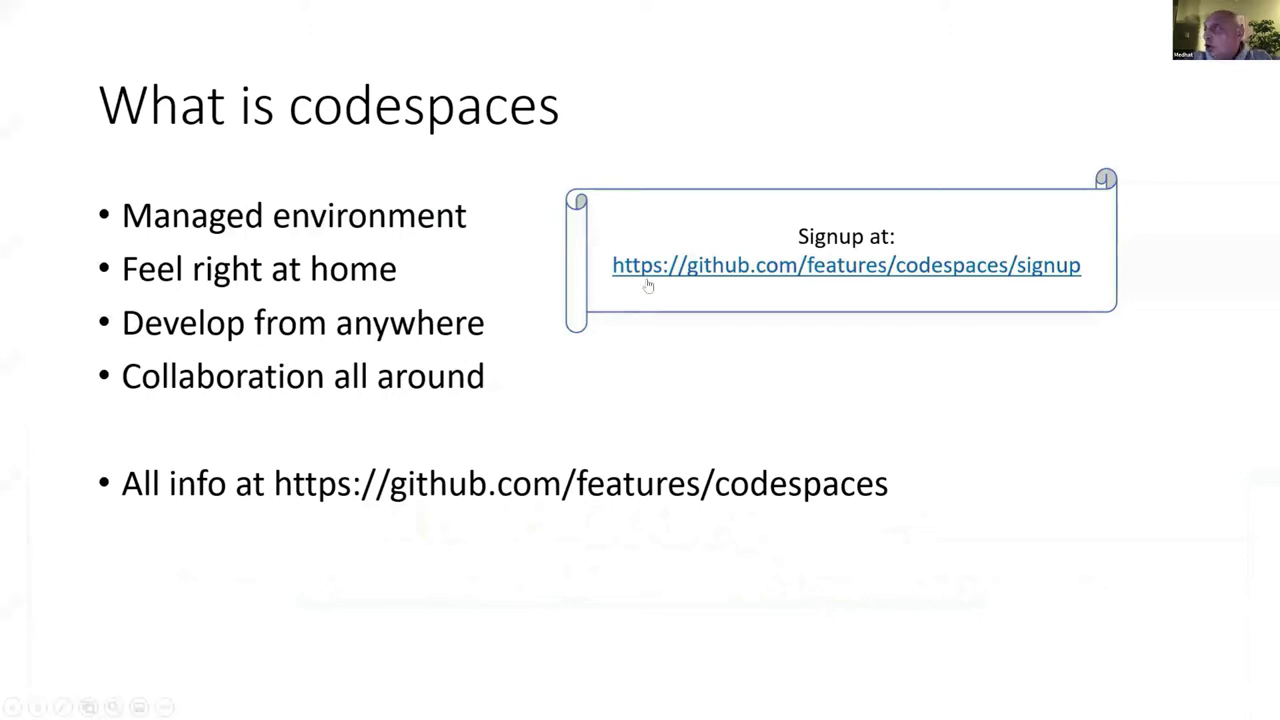
mouse_move(868, 352)
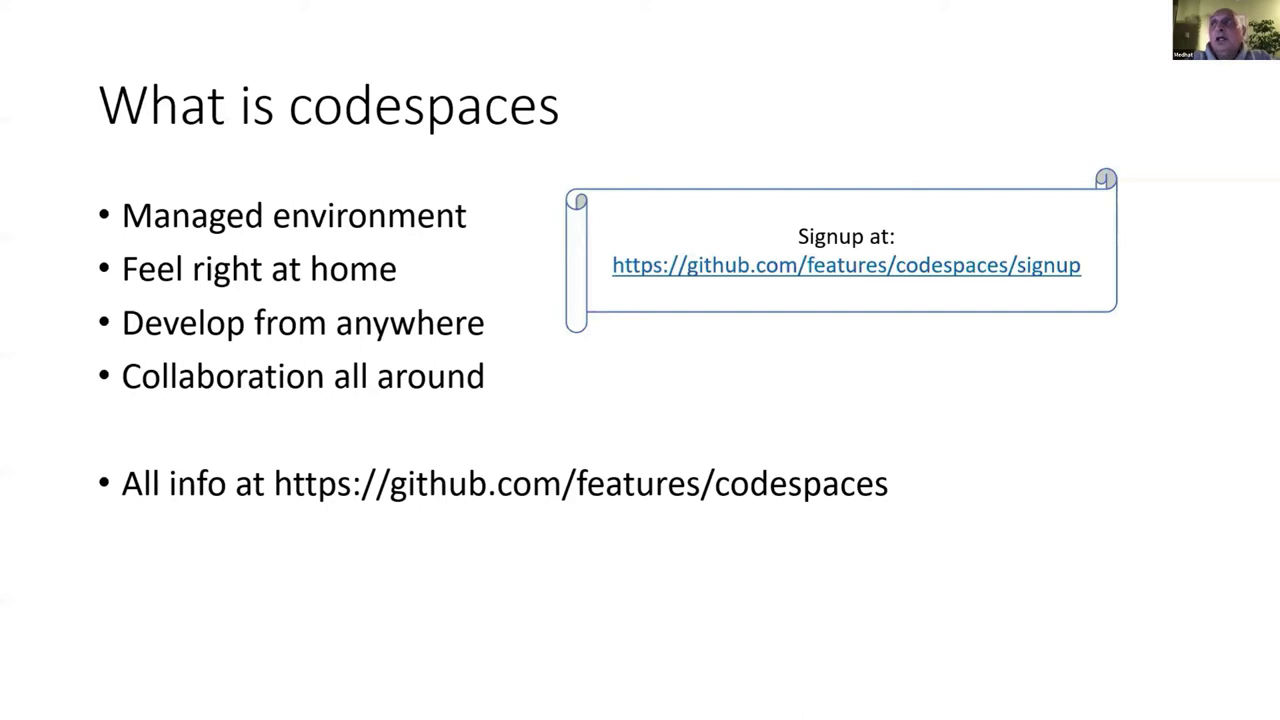
mouse_move(543, 472)
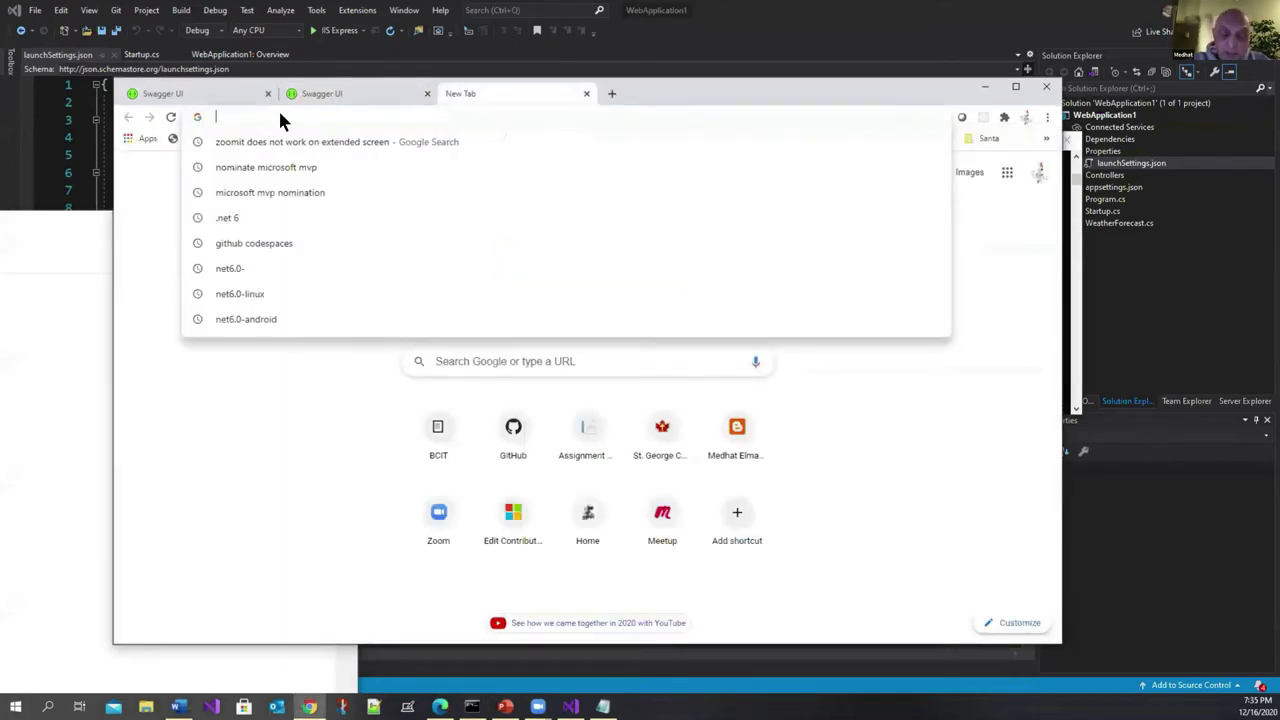
Create a public GitHub repository named MvcOnCodespaces.
left_click(513, 427)
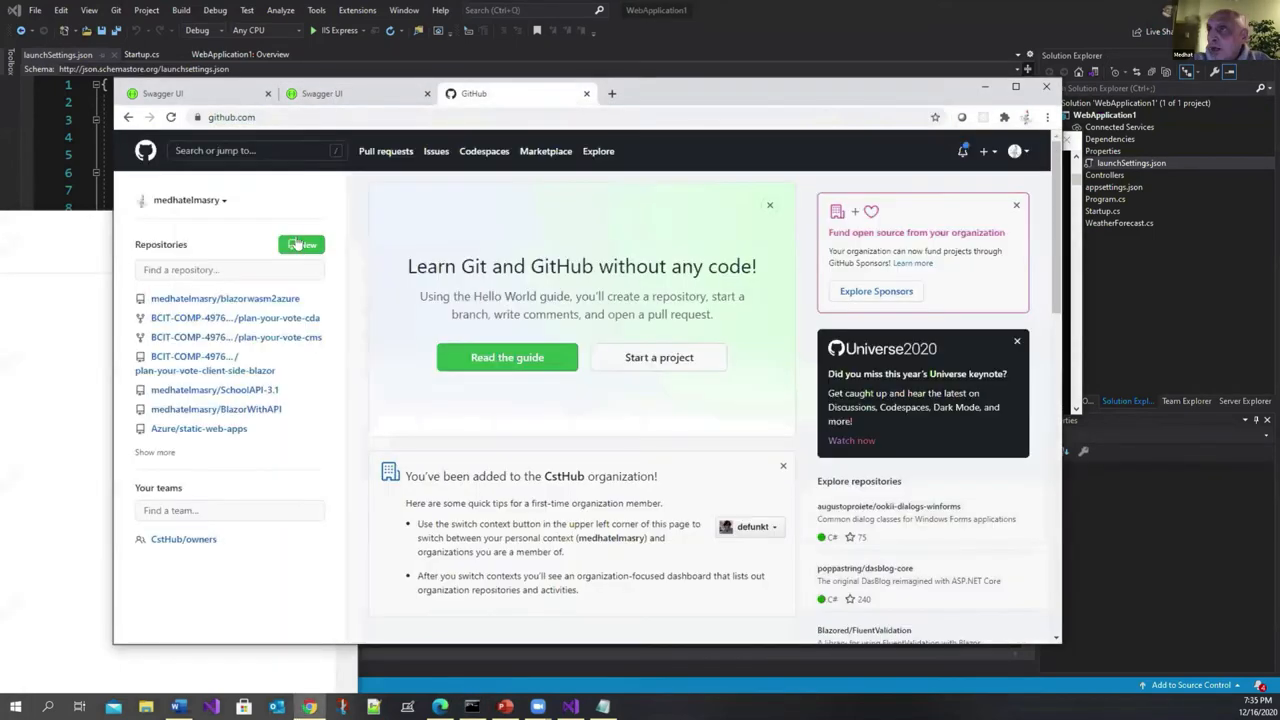
left_click(301, 244)
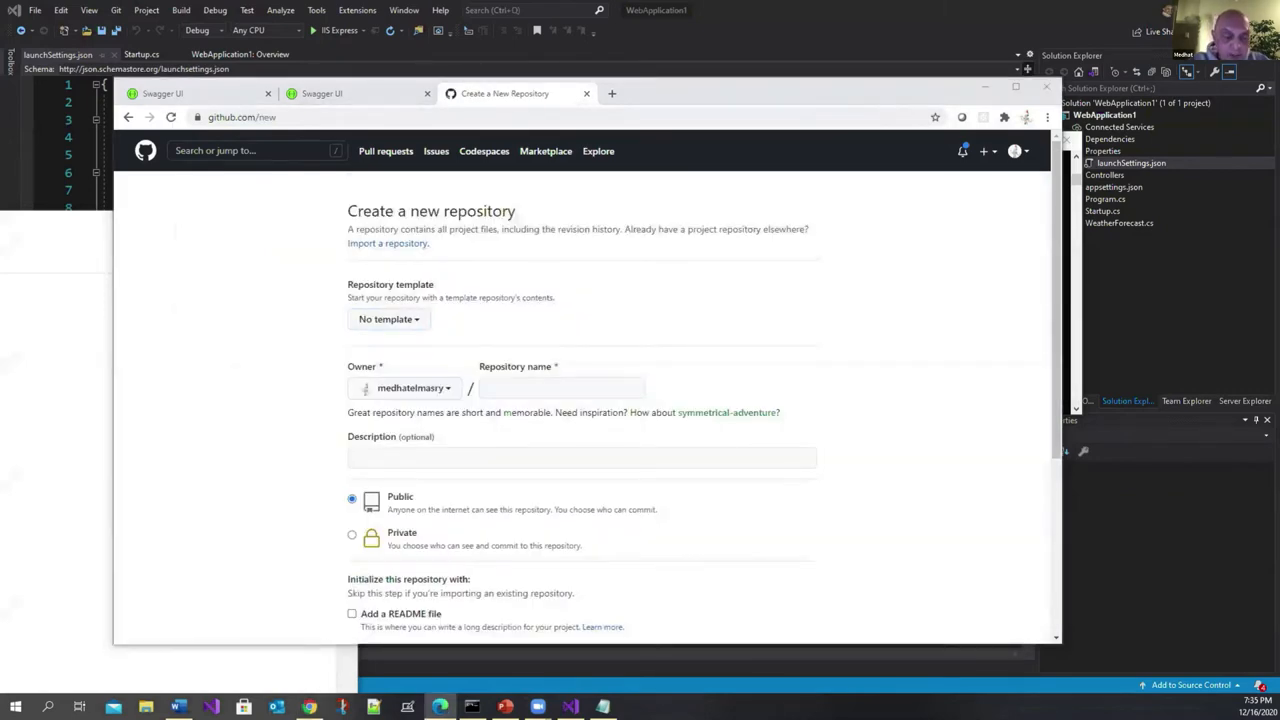
type("MvcOnCodespaces")
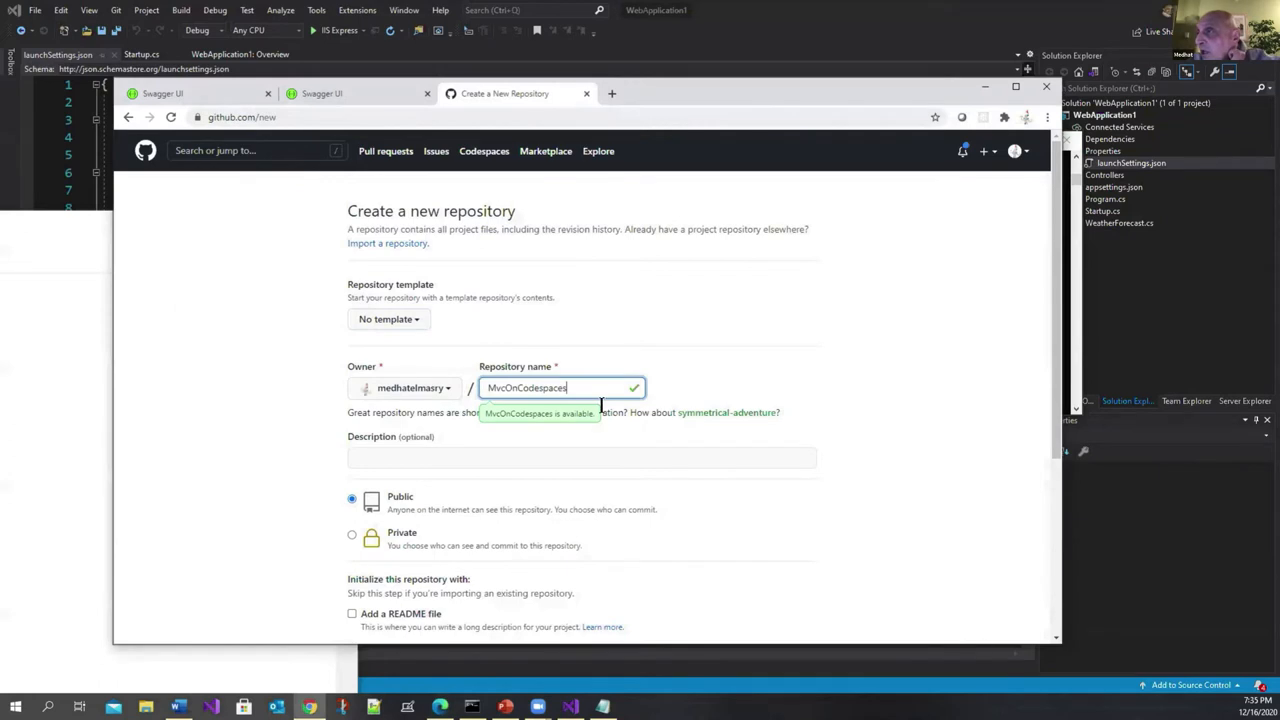
scroll("down", 3)
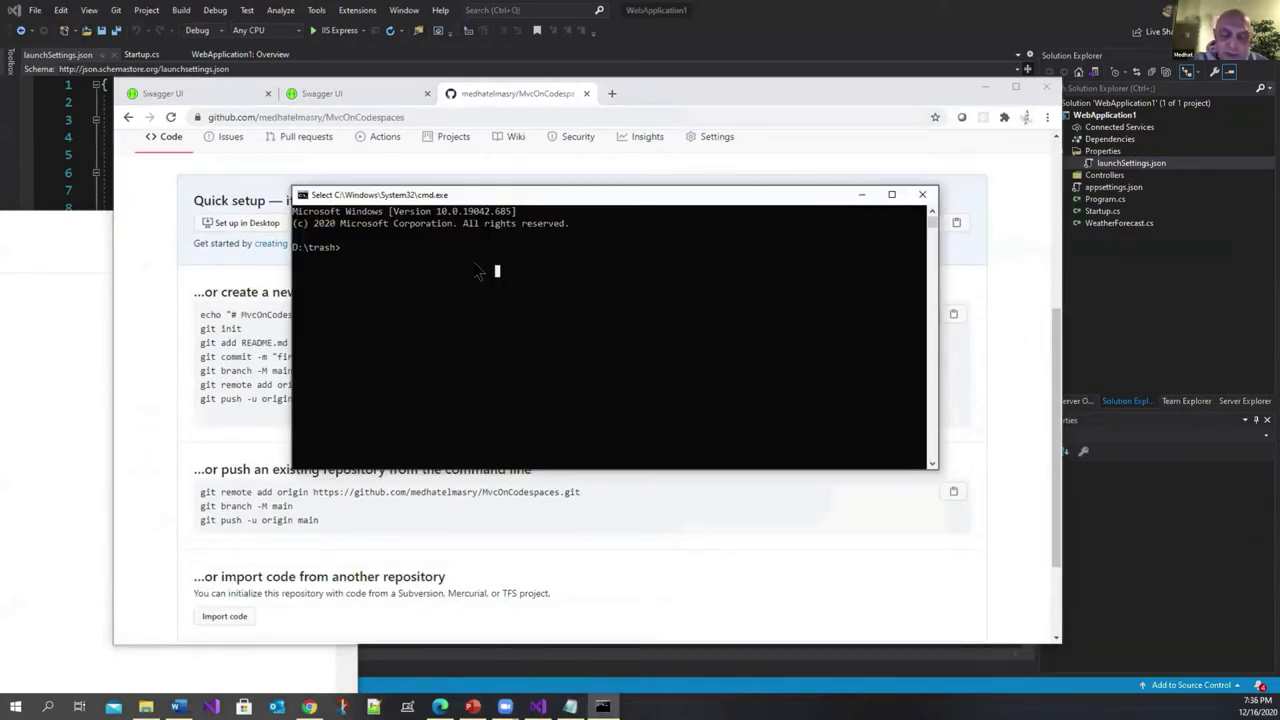
Create and enter a MvcOnCodespaces folder, then list the installed .NET SDKs.
type("mkdir MvcOnCodespaces")
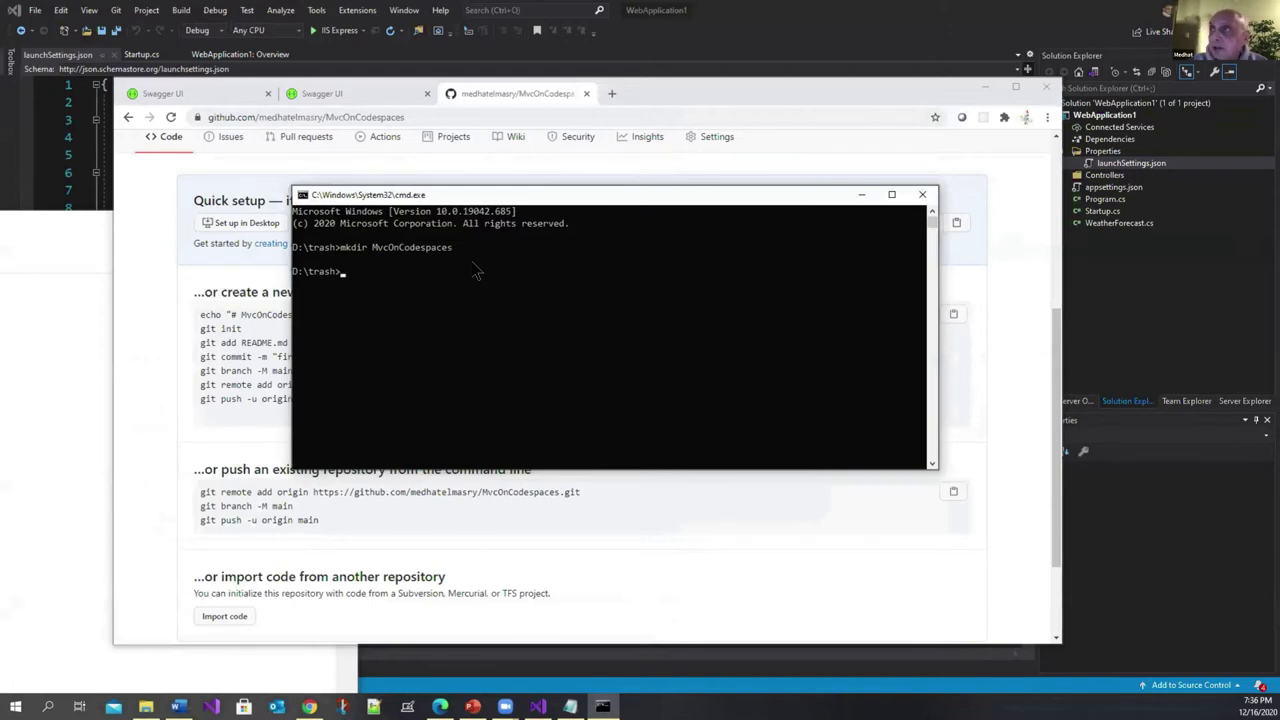
type("cd MvcOnCodespaces")
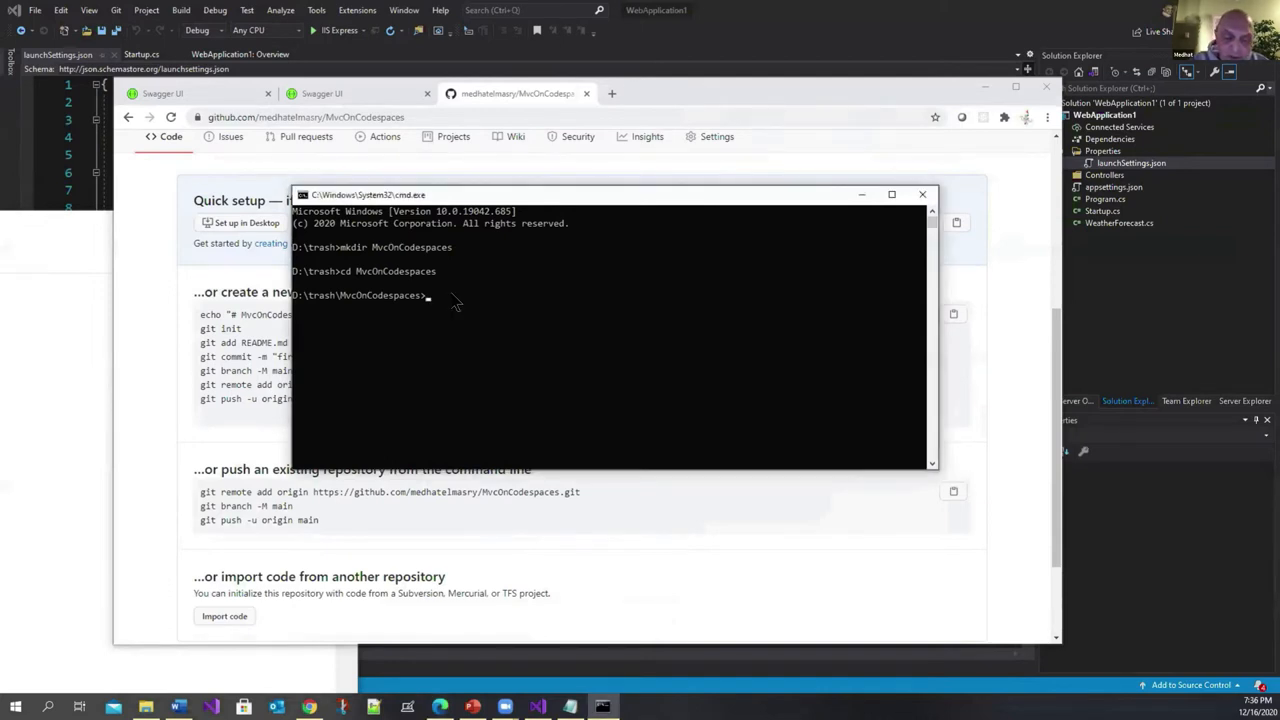
type("dotnet")
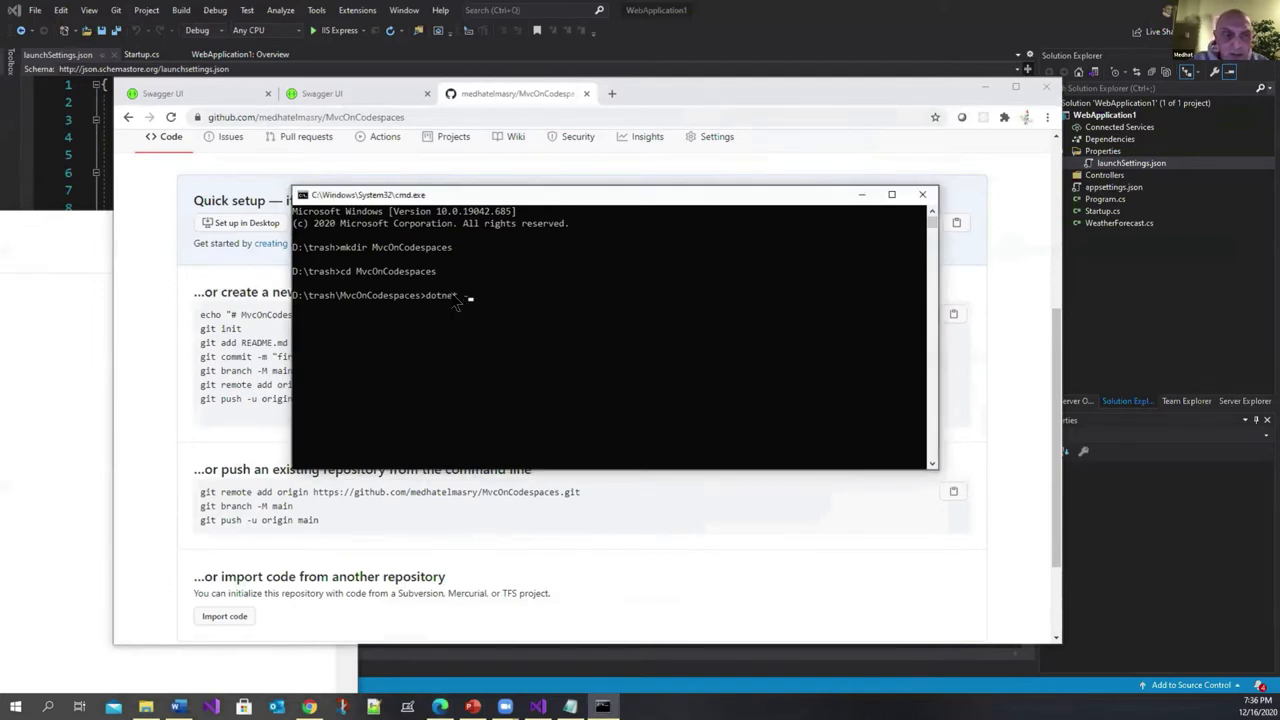
type("--list-sdks")
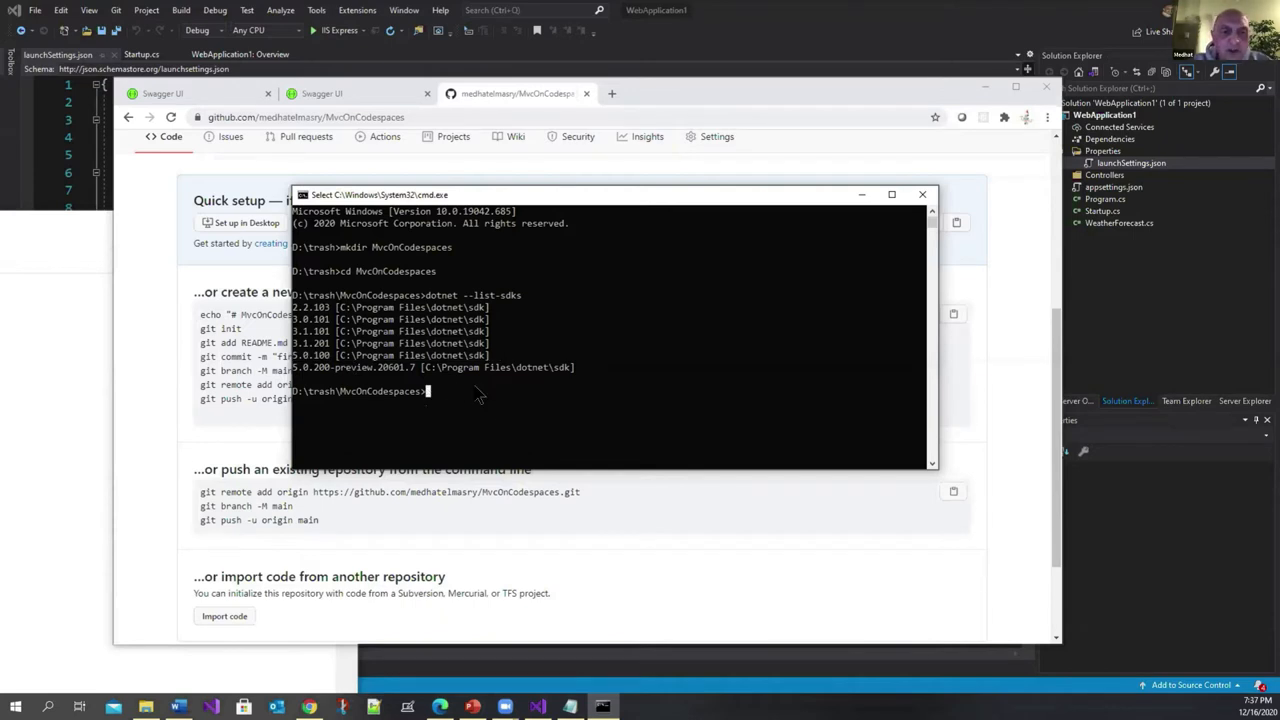
type("d")
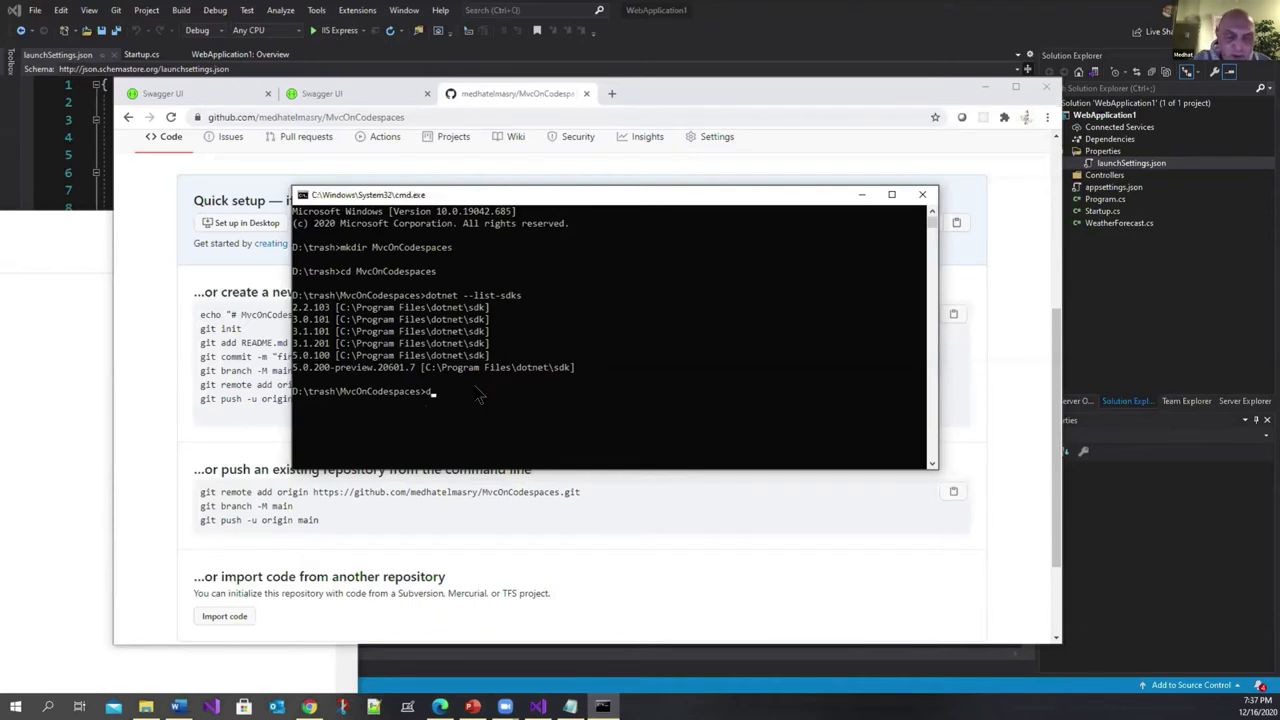
Scaffold an ASP.NET Core MVC app with dotnet new mvc and add a gitignore.
type("dotnet new mvc")
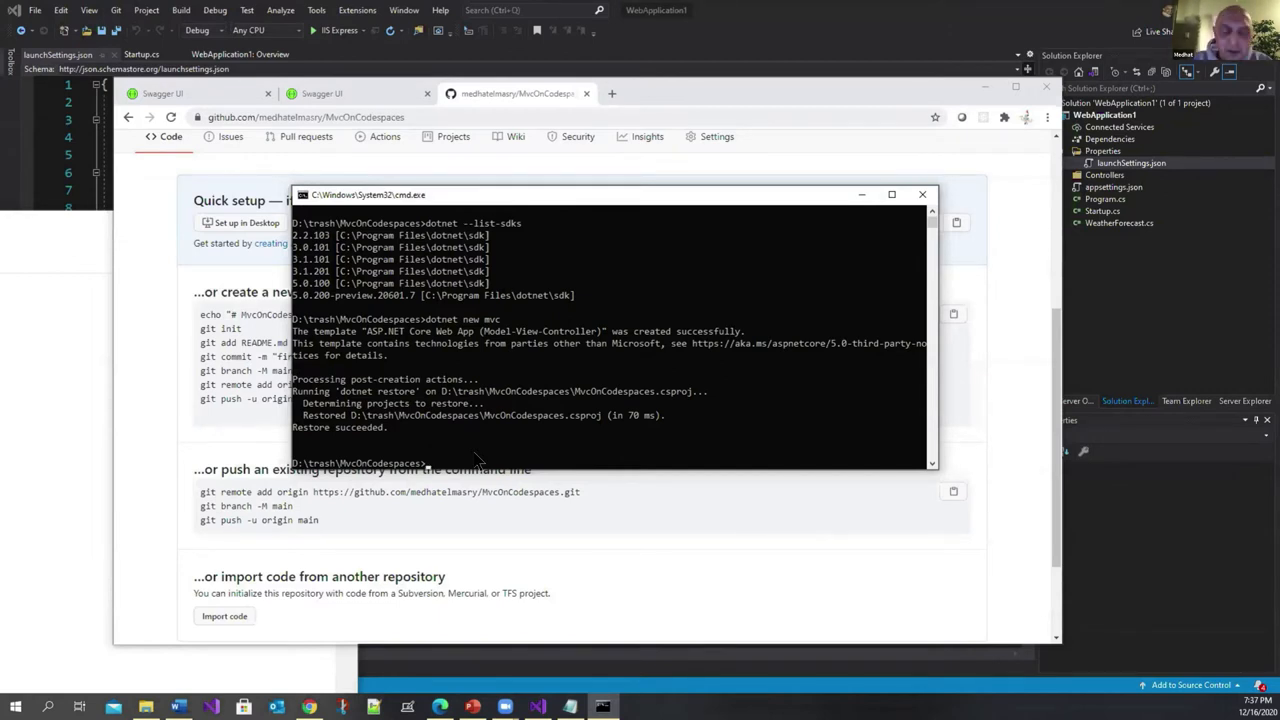
type("d")
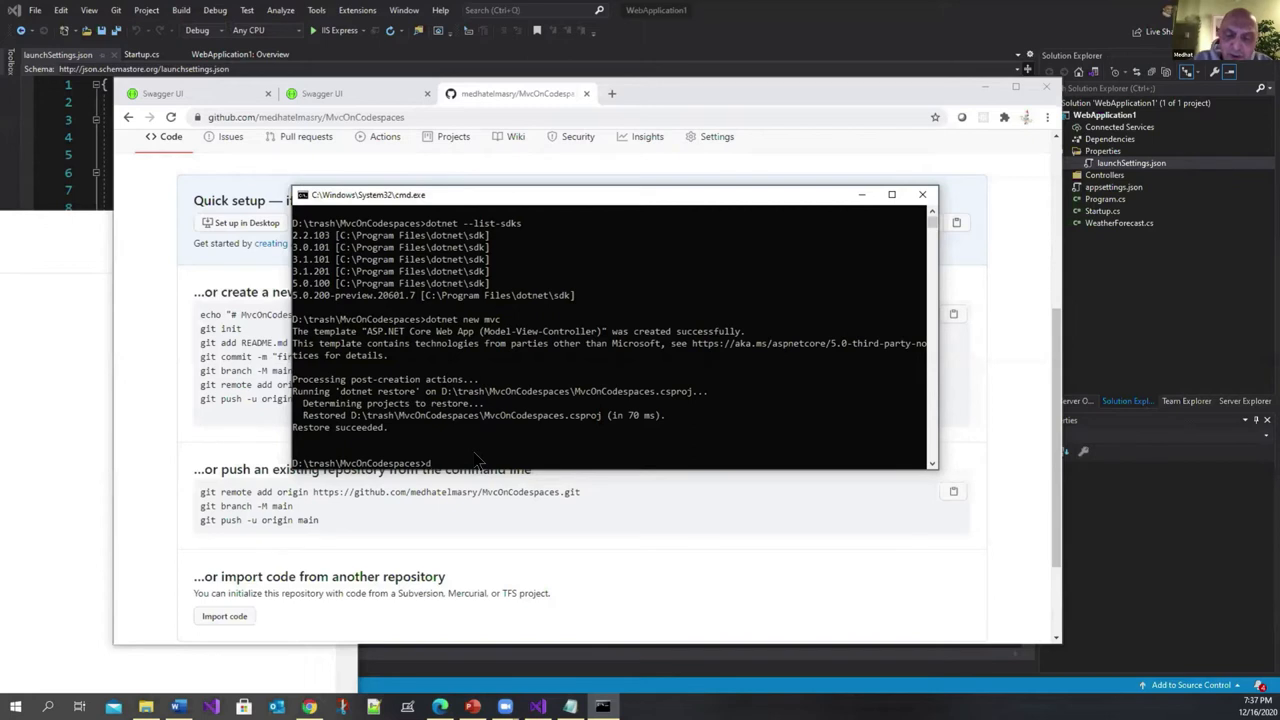
type("dotnet new gitignore")
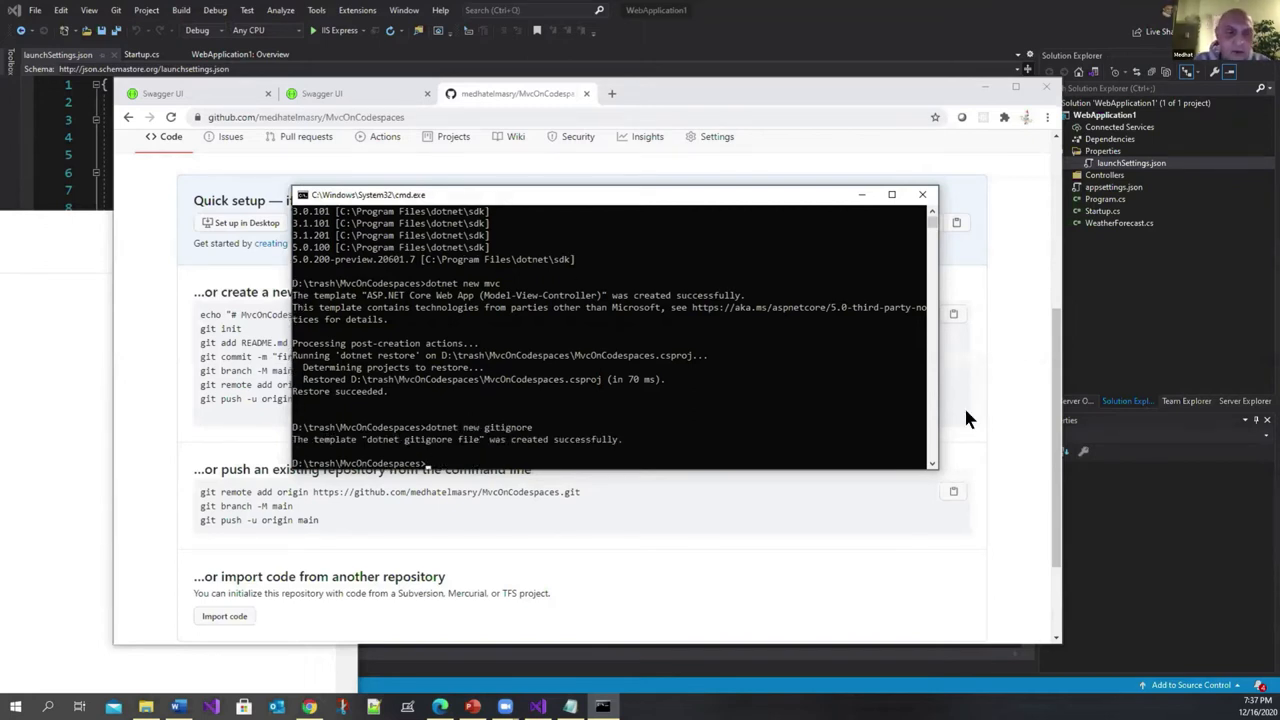
Initialise a git repository, stage all files and commit with message '1st commit'.
type("git")
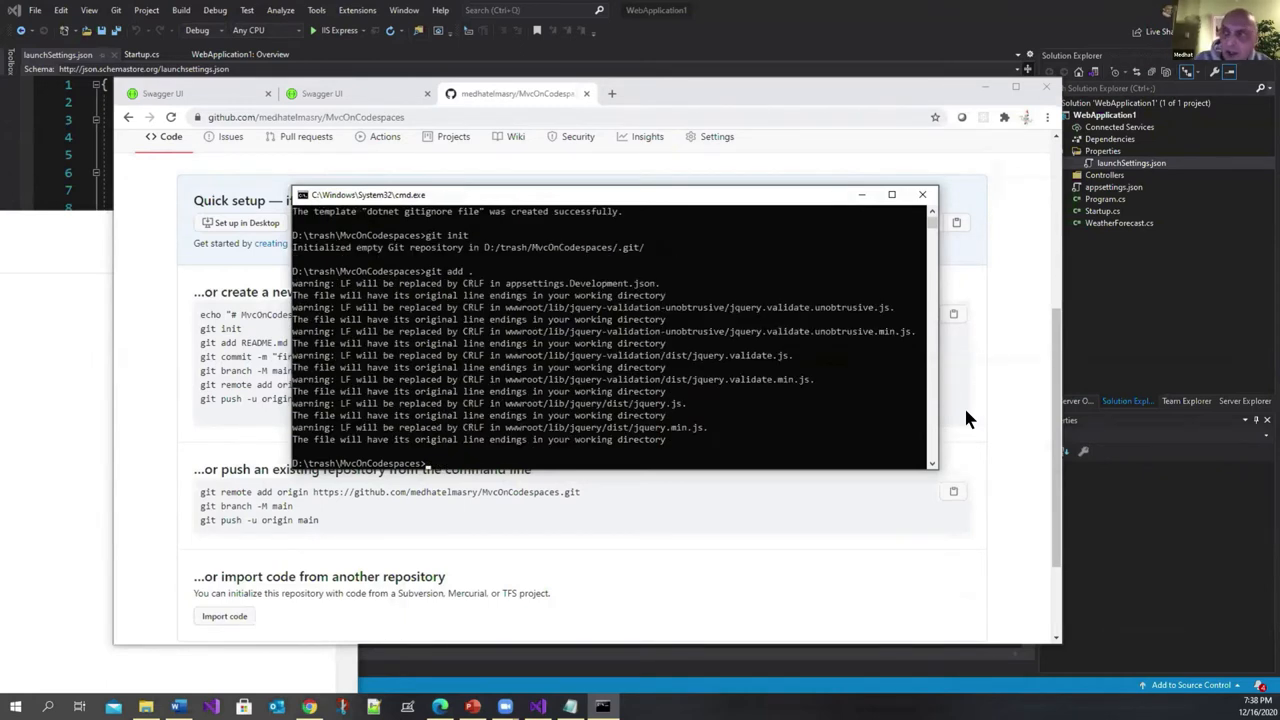
type("git commit -m \"")
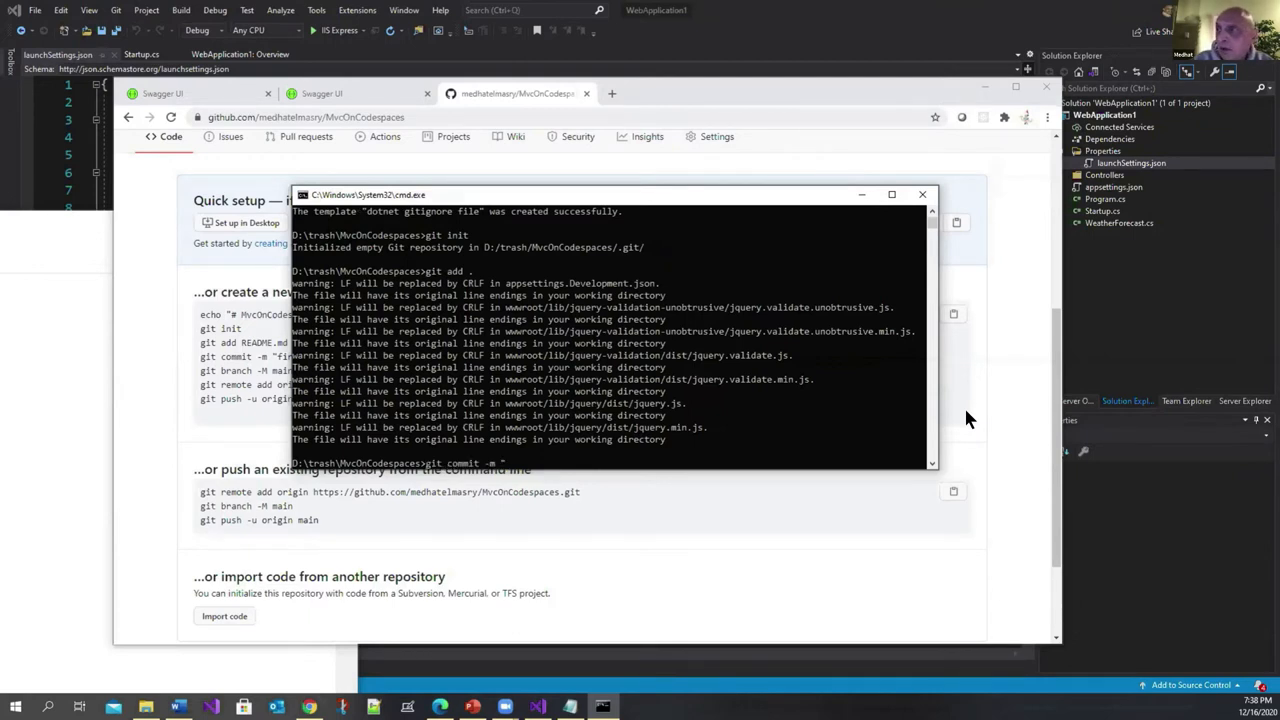
type("1s")
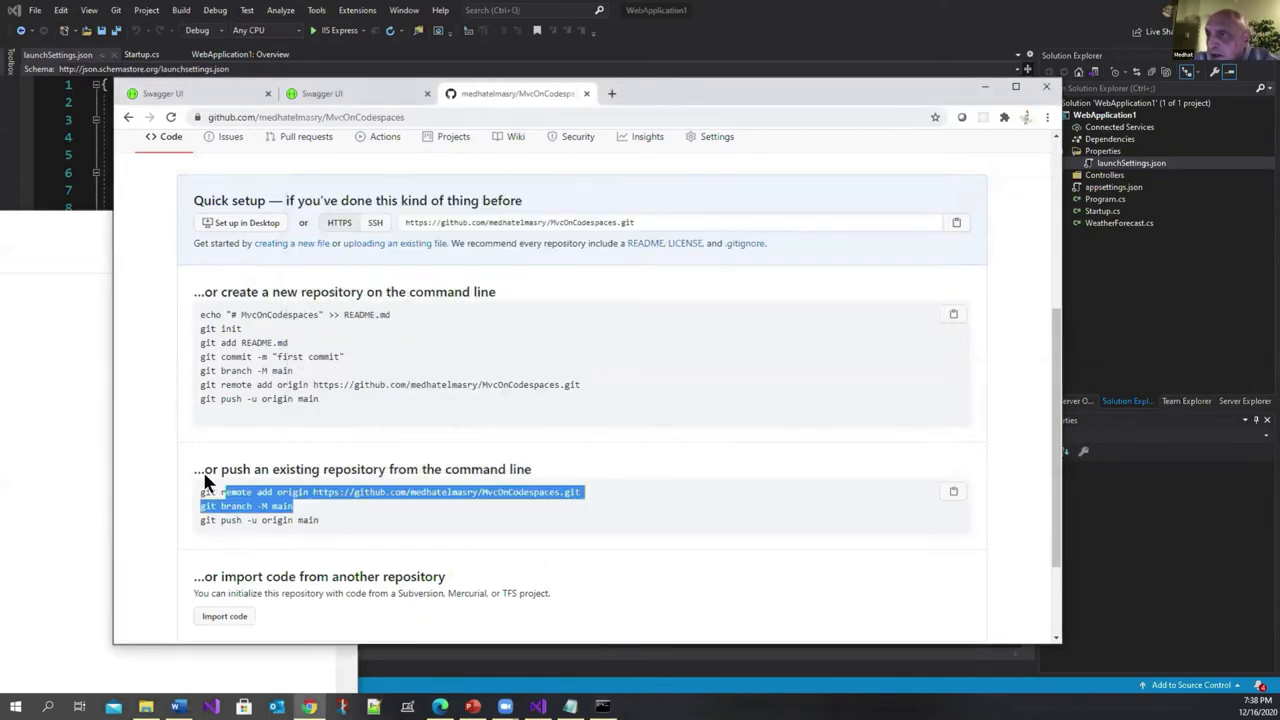
Push the local project to the MvcOnCodespaces repository using GitHub's 'push an existing repository' commands.
left_click_drag(220, 491, 320, 520)
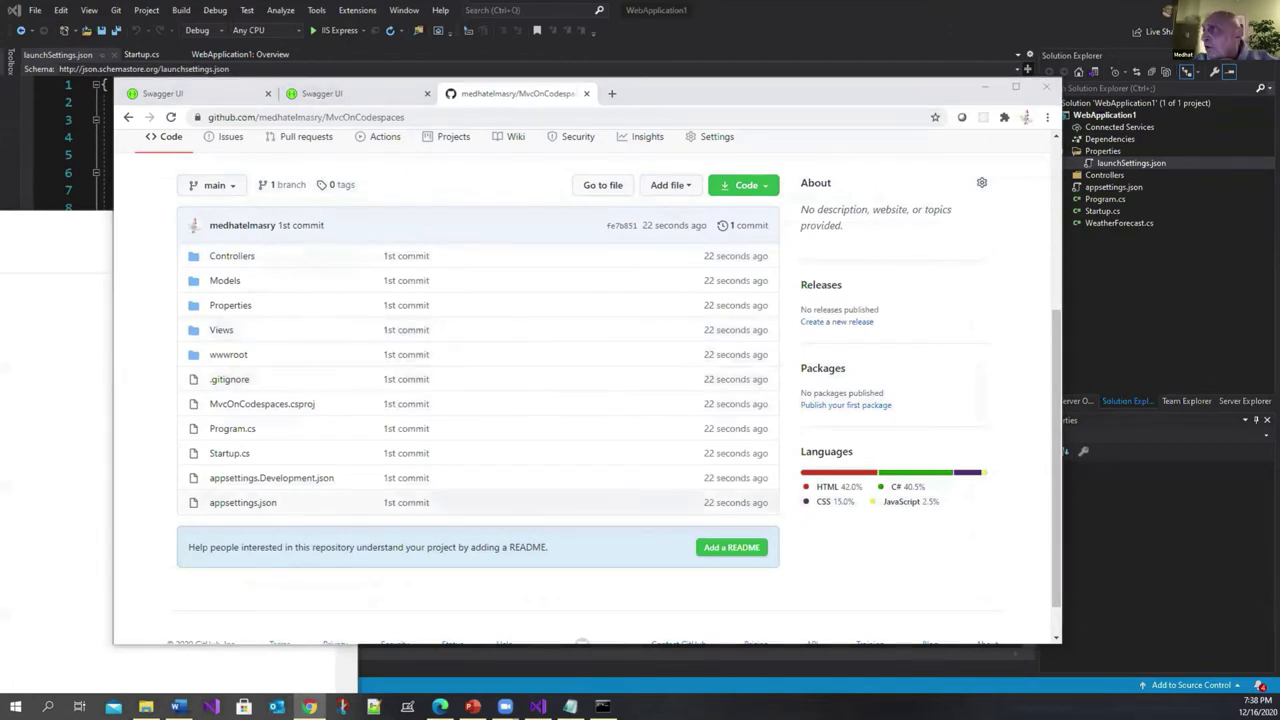
Create a new codespace from the repository's Code menu under Codespaces.
left_click(742, 185)
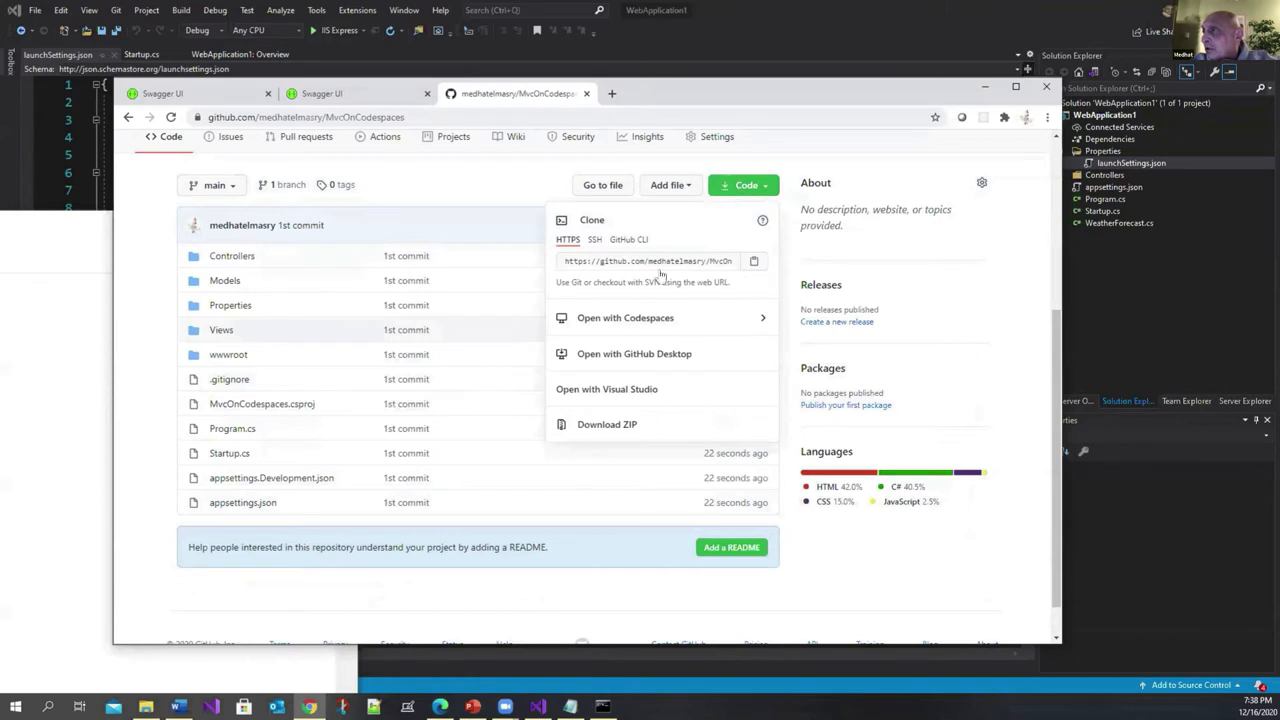
mouse_move(637, 323)
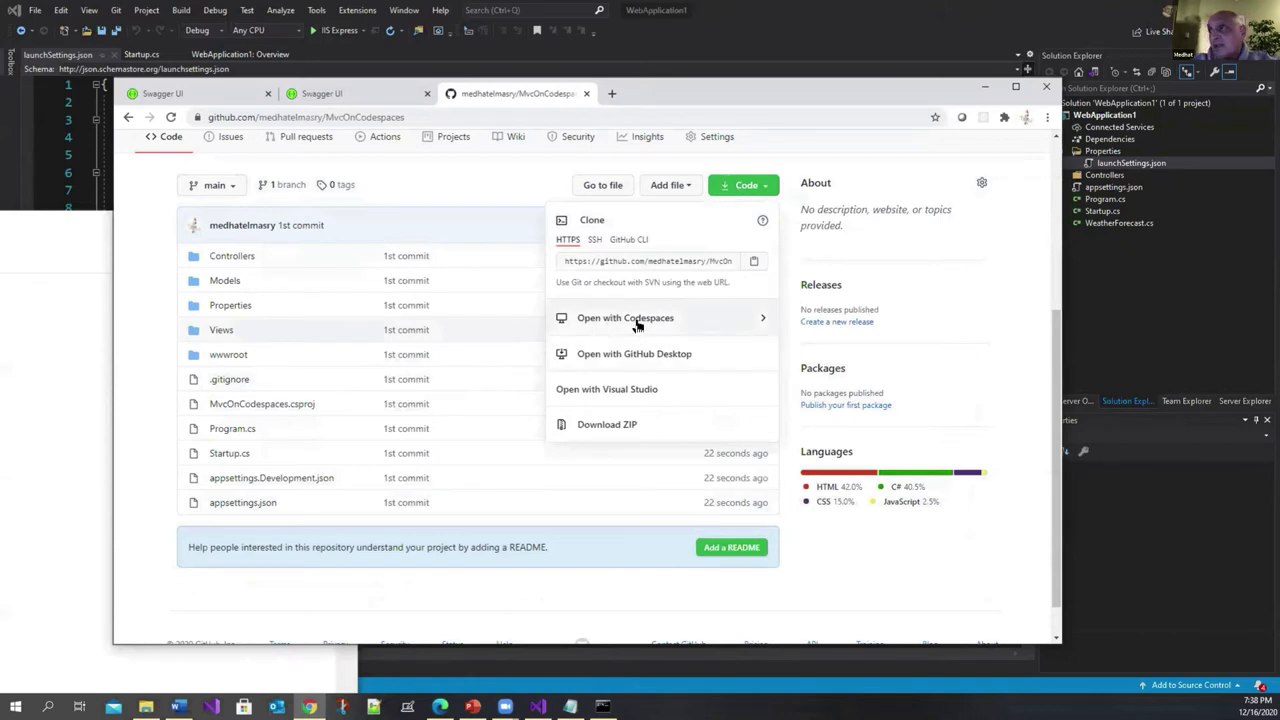
left_click(625, 317)
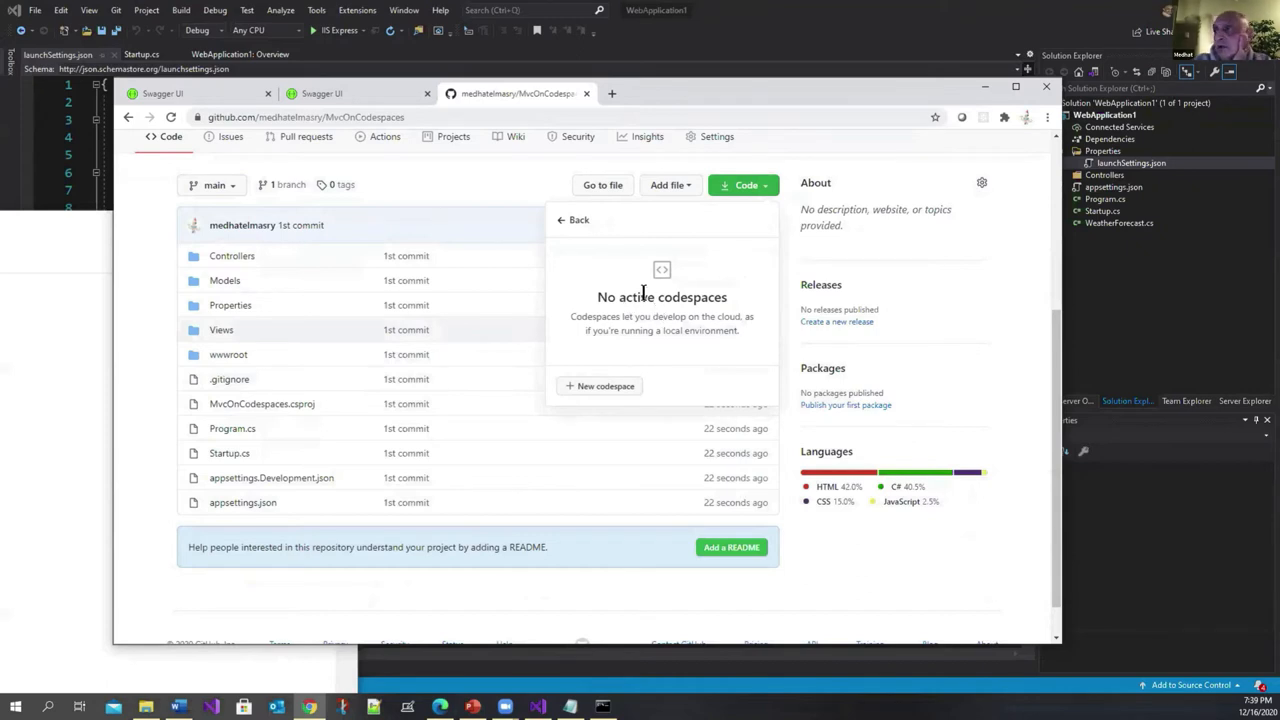
left_click(599, 386)
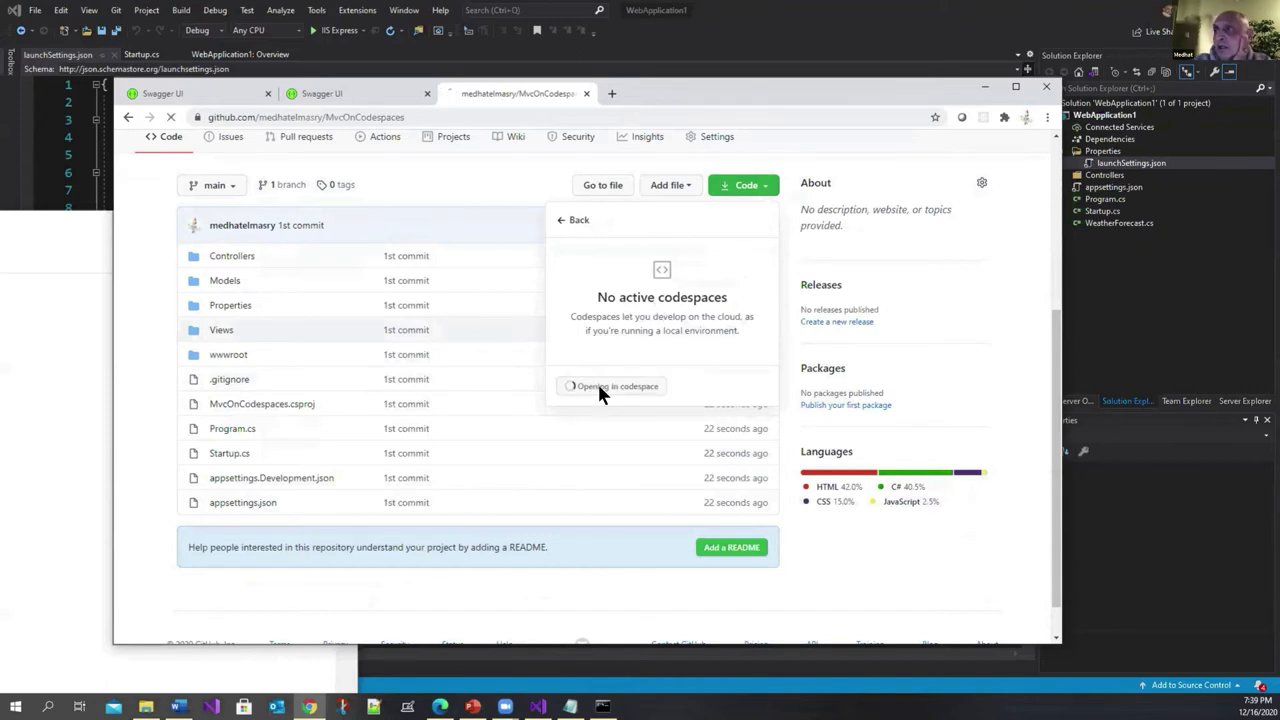
Wait for the codespace to finish configuring and browse the editor's File menu.
left_click(617, 386)
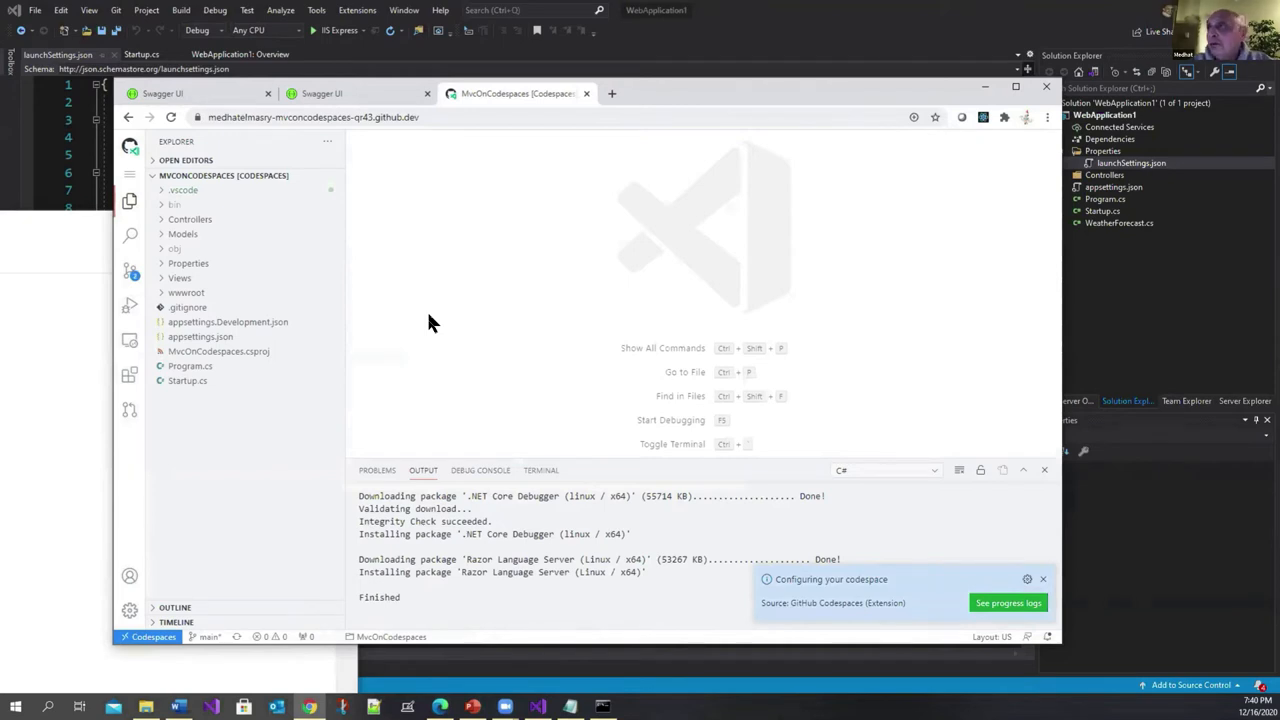
mouse_move(211, 246)
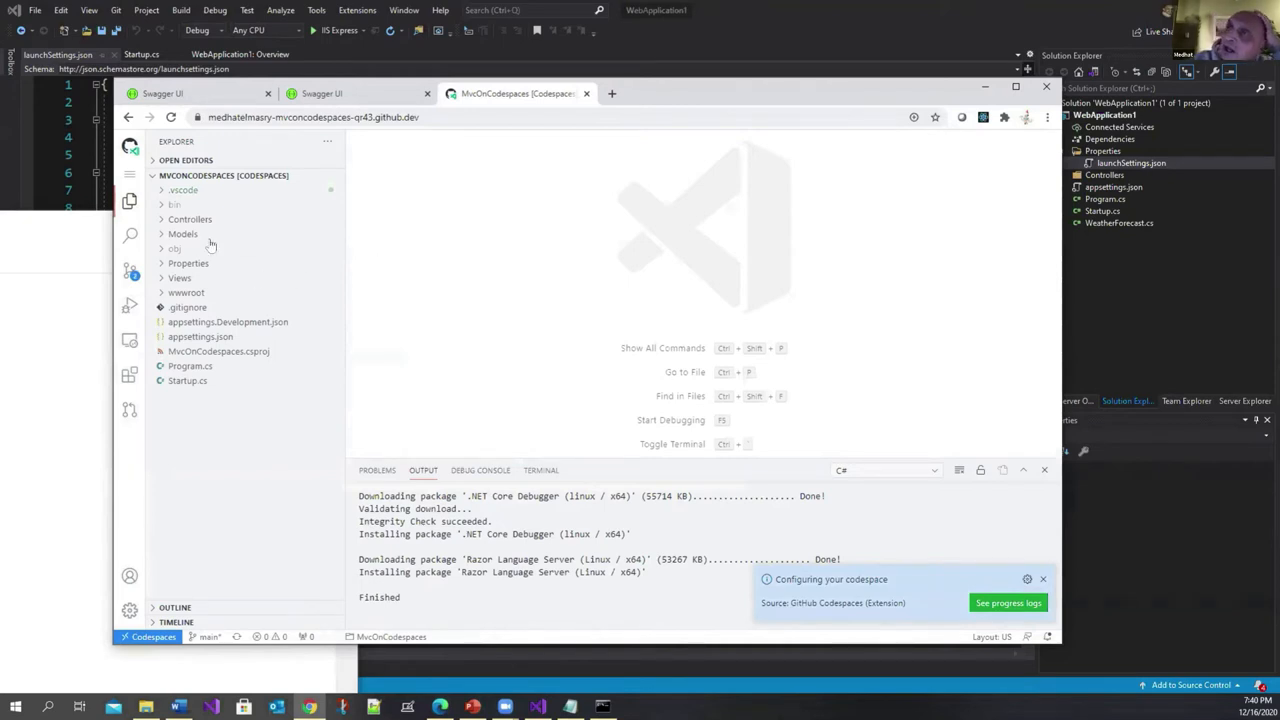
left_click(173, 175)
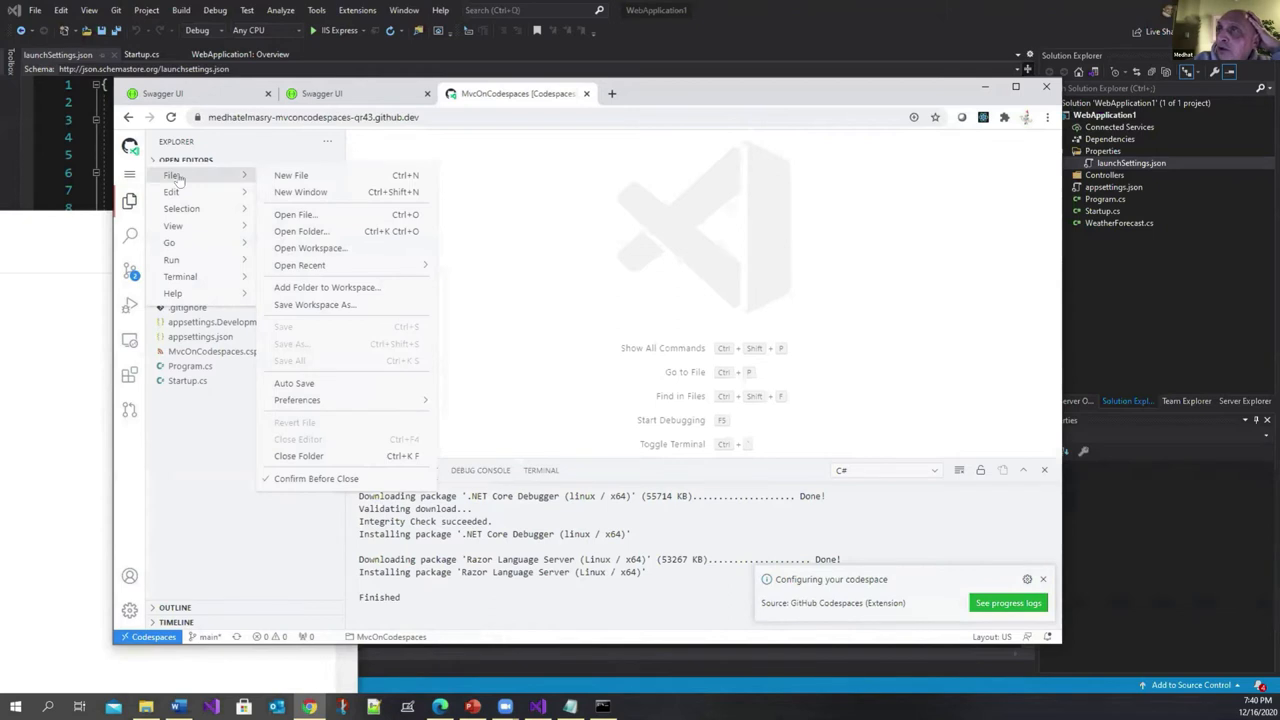
mouse_move(294, 383)
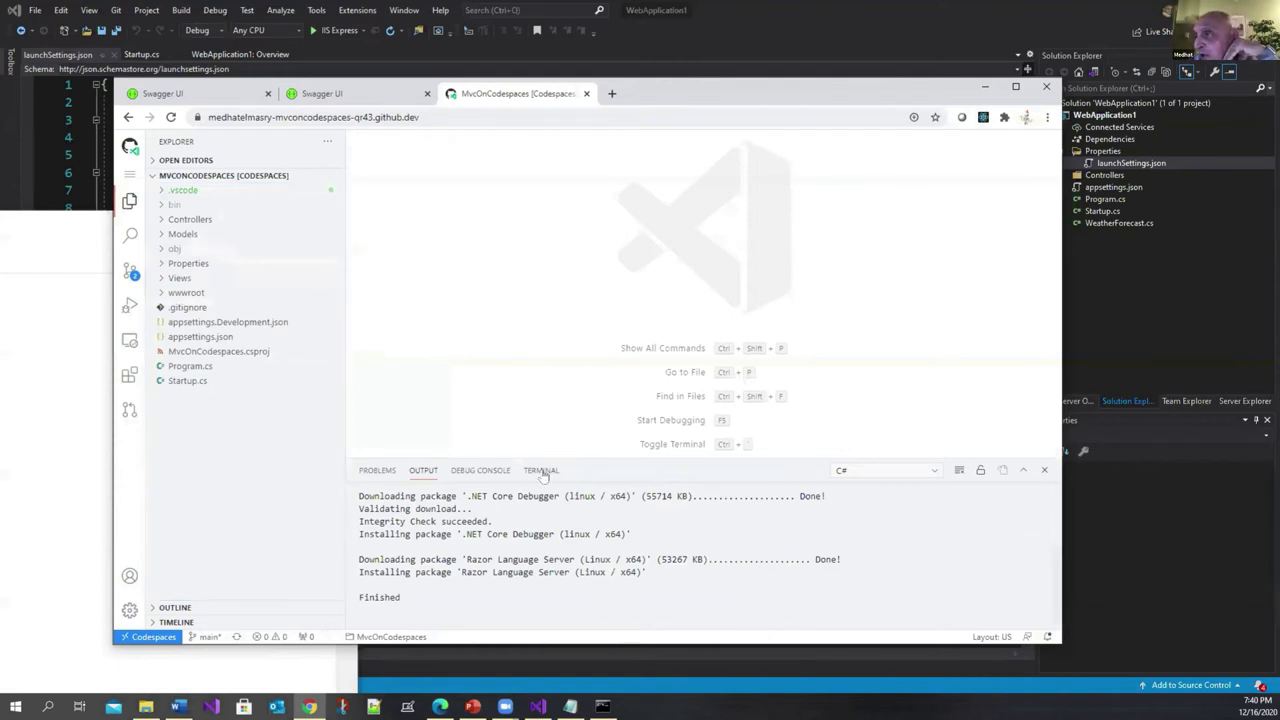
In the terminal, list .NET SDKs (2.1, 3.1, 5.0) and build the project successfully.
left_click(541, 470)
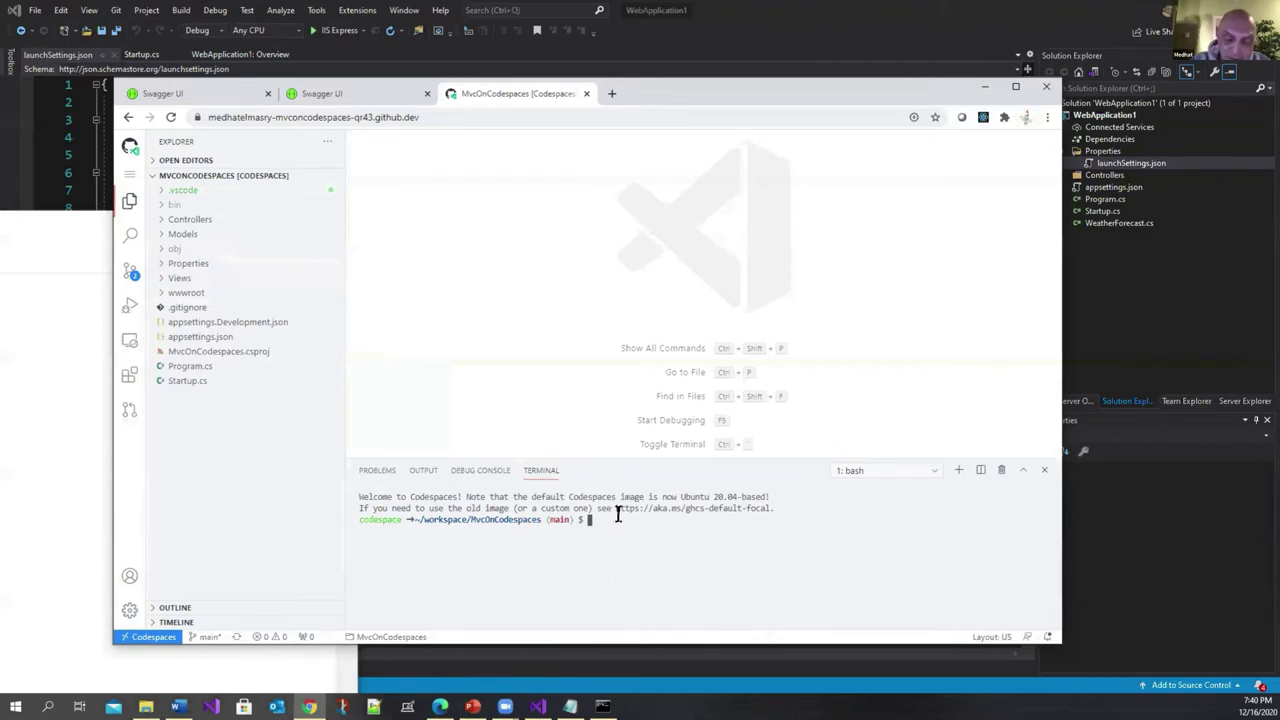
type("dotnet --list-sdks")
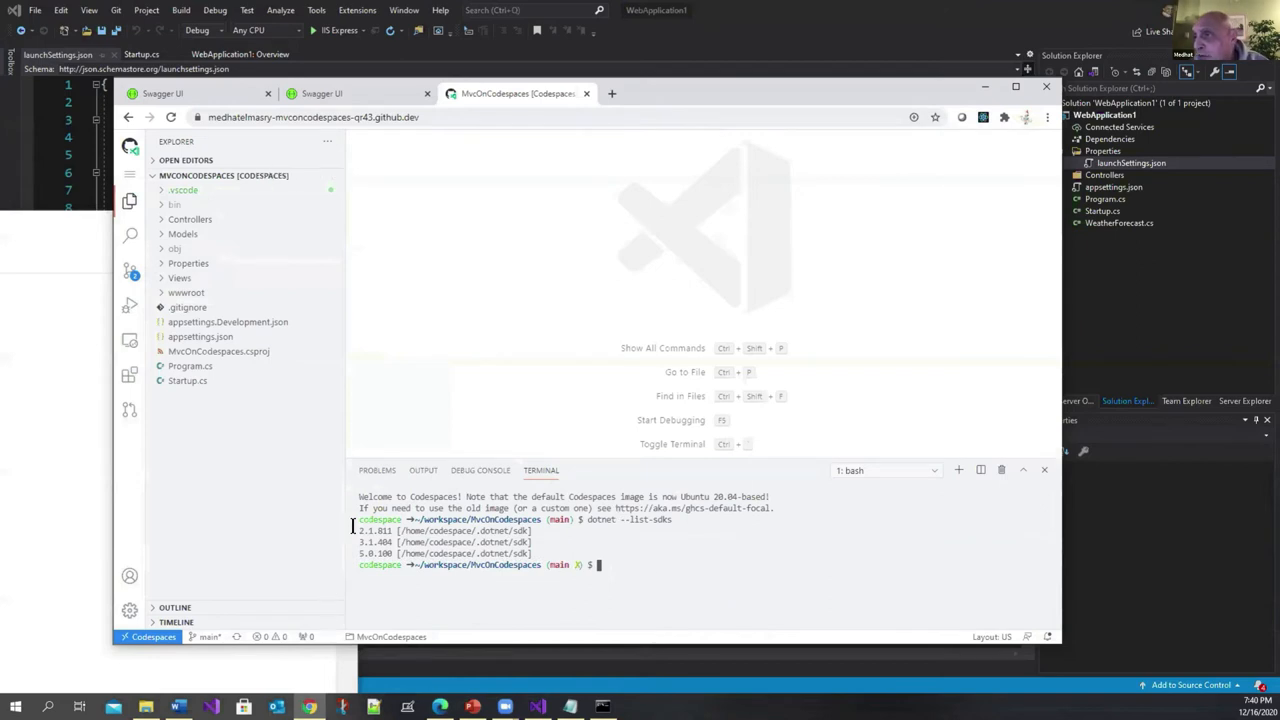
mouse_move(395, 581)
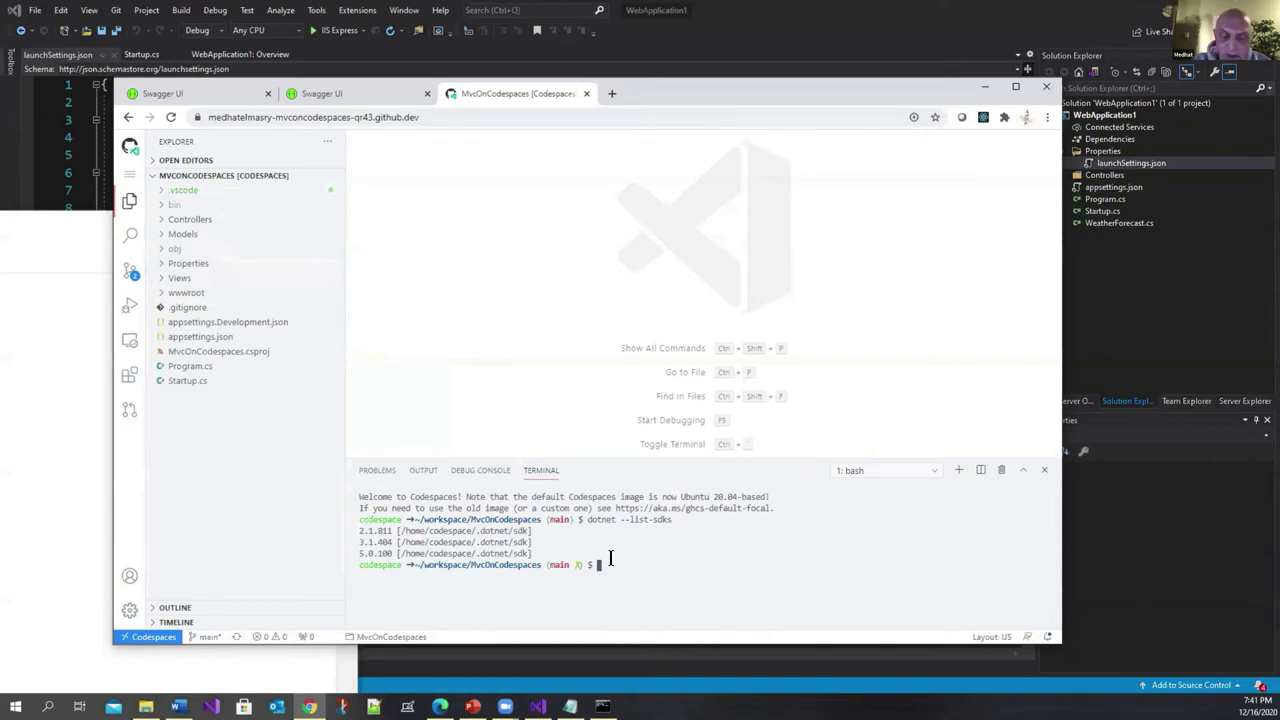
type("dotnet t")
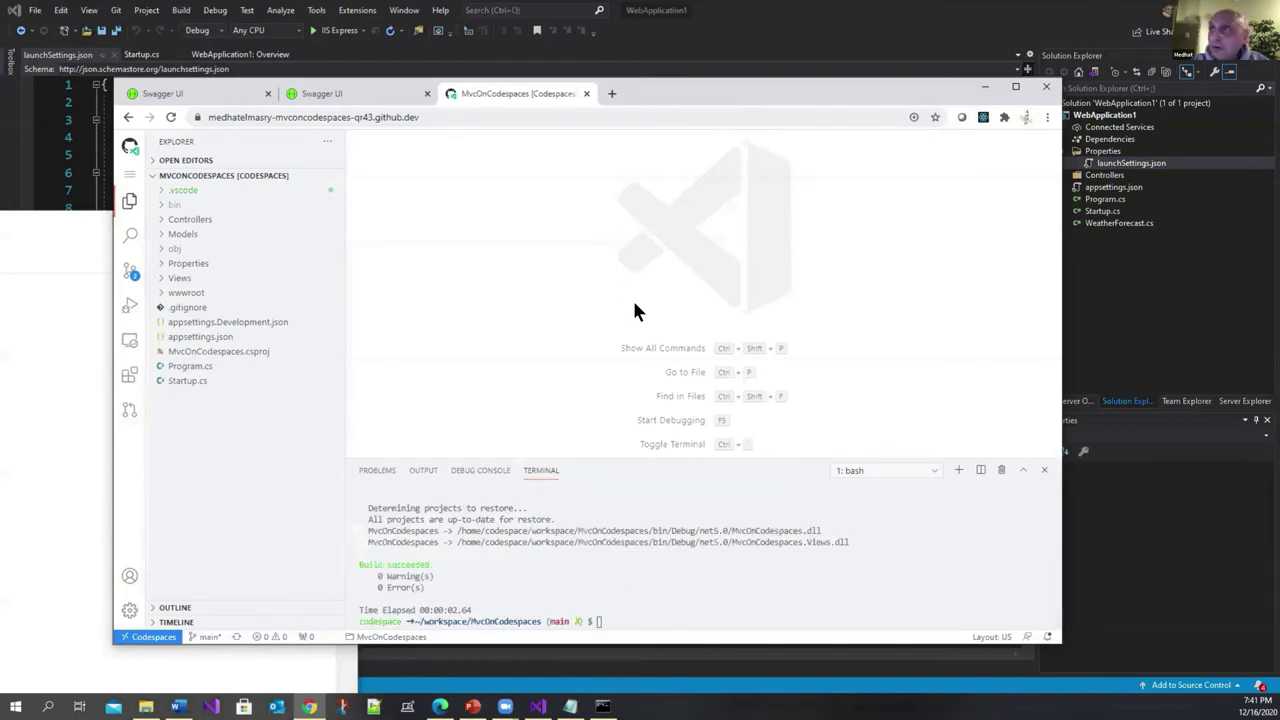
mouse_move(518, 270)
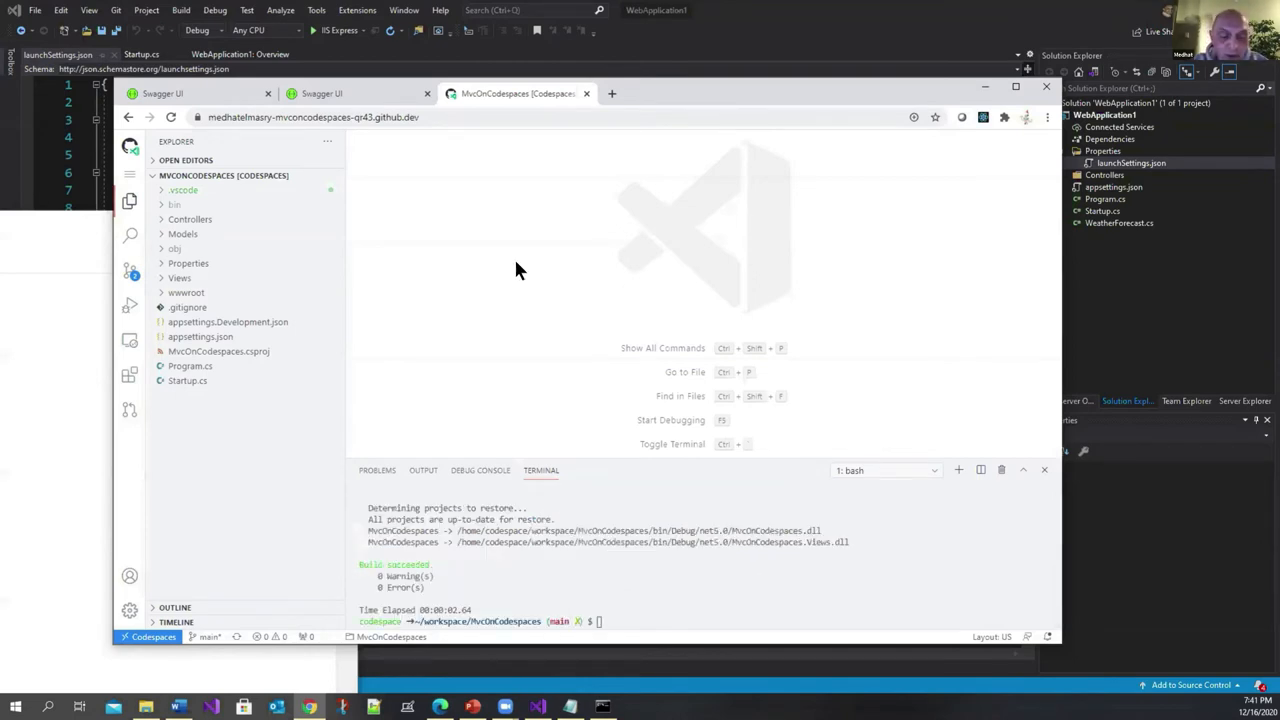
mouse_move(553, 218)
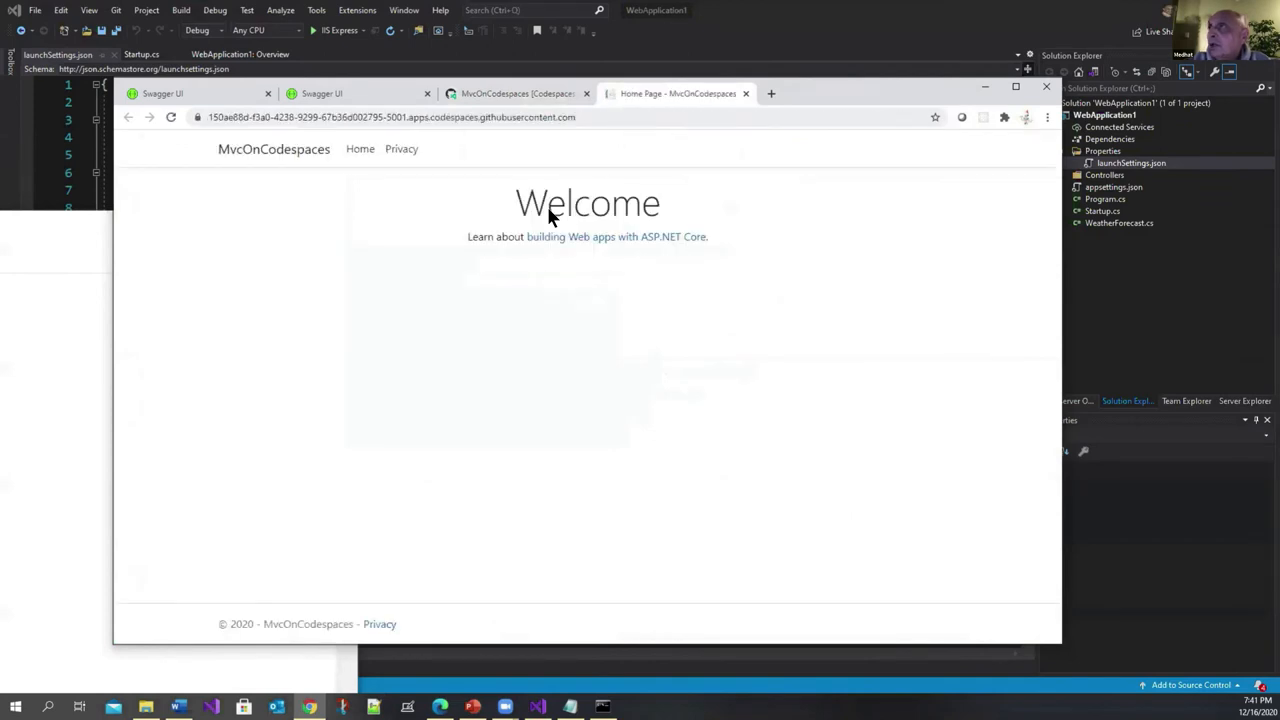
Return to the codespace editor after viewing the running app's Welcome page.
left_click(390, 117)
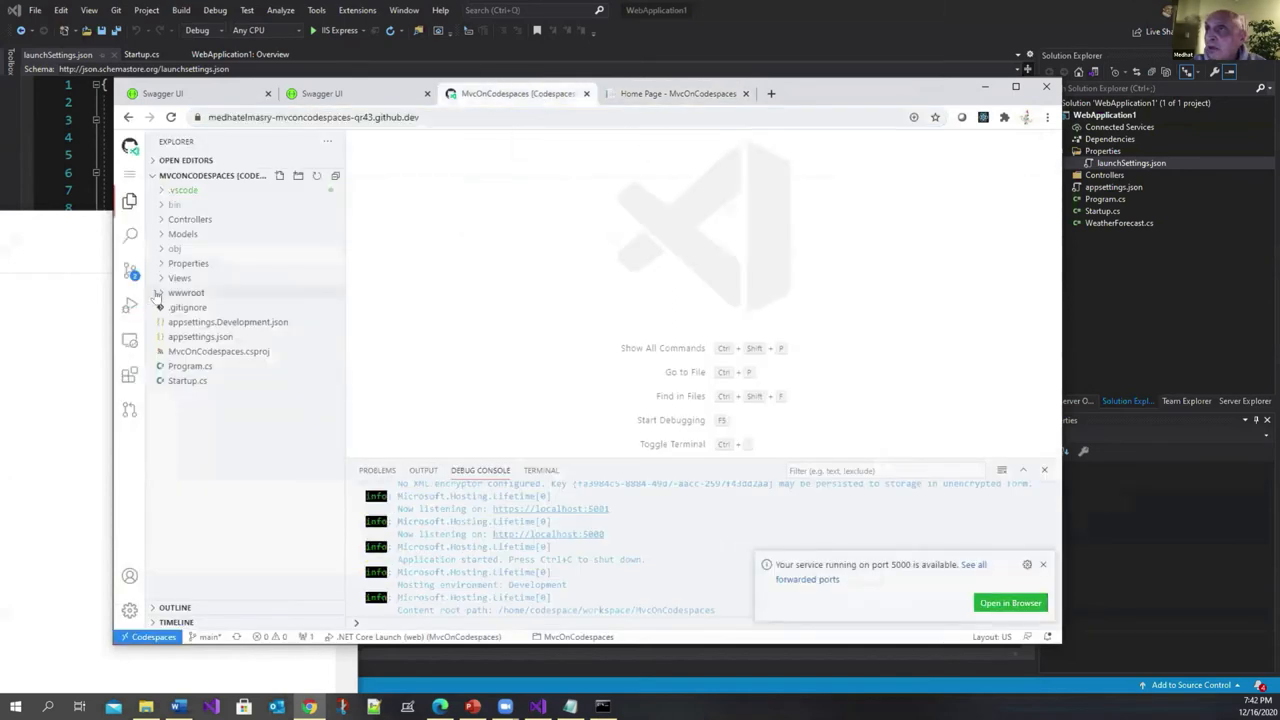
Add style="background-color: gold;" to the container div in Views/Shared/_Layout.cshtml and save.
left_click(179, 277)
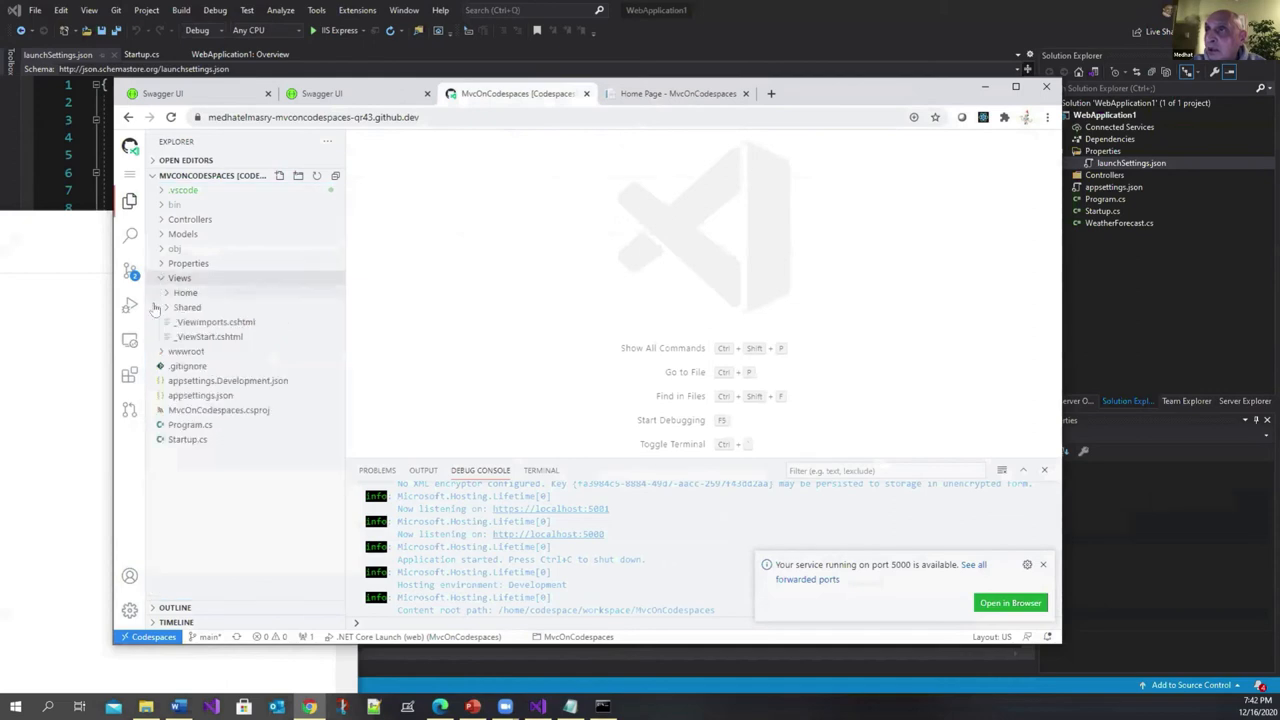
left_click(187, 307)
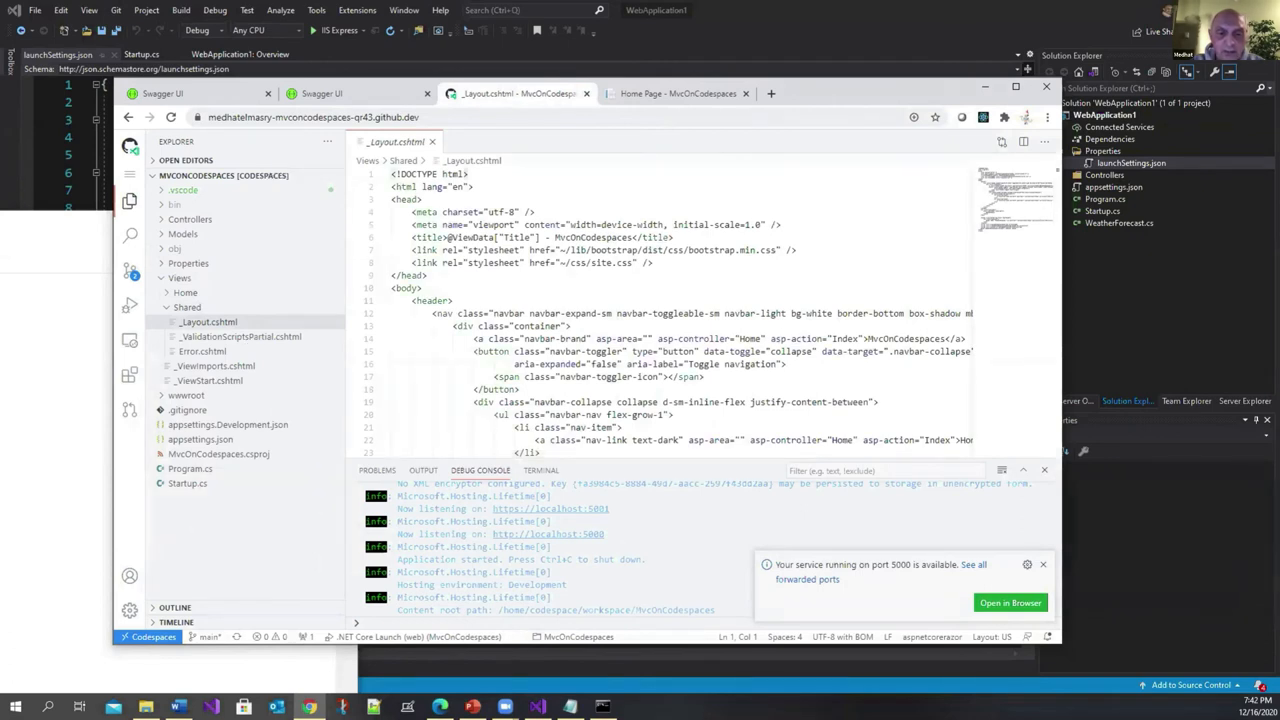
left_click(1043, 564)
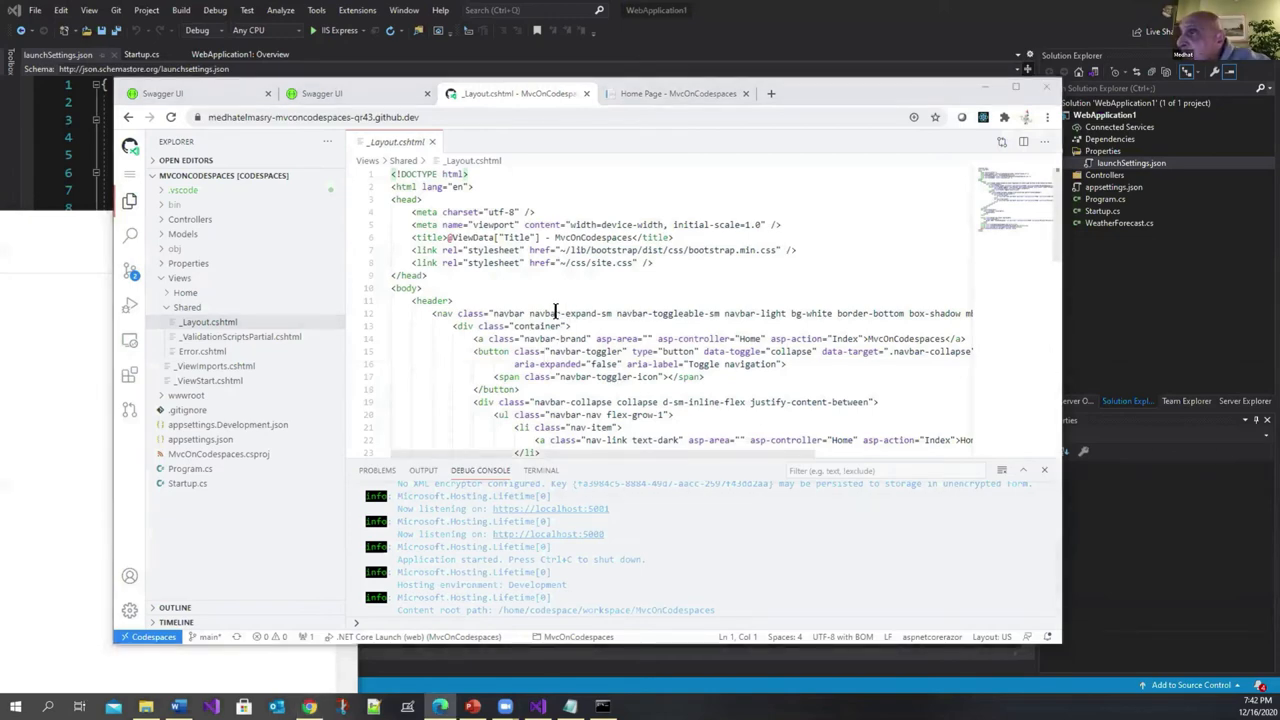
scroll("down", 3)
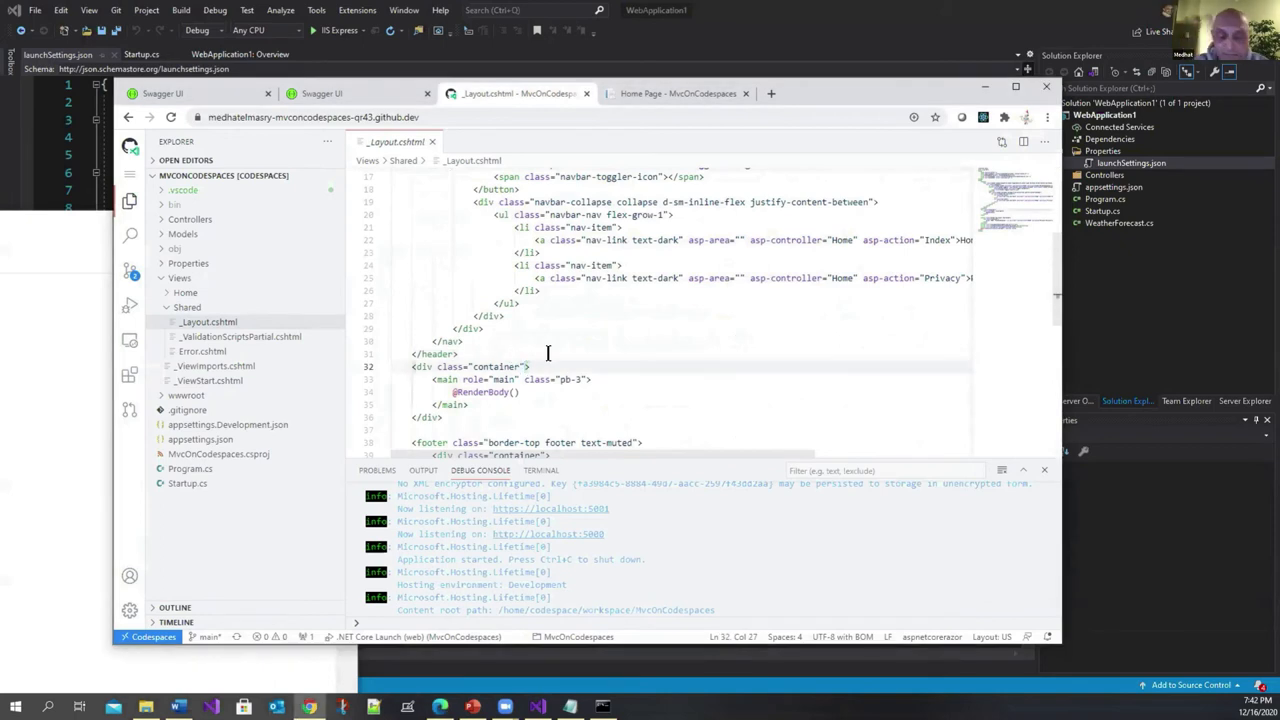
type("style=\"background-color: gold;\"")
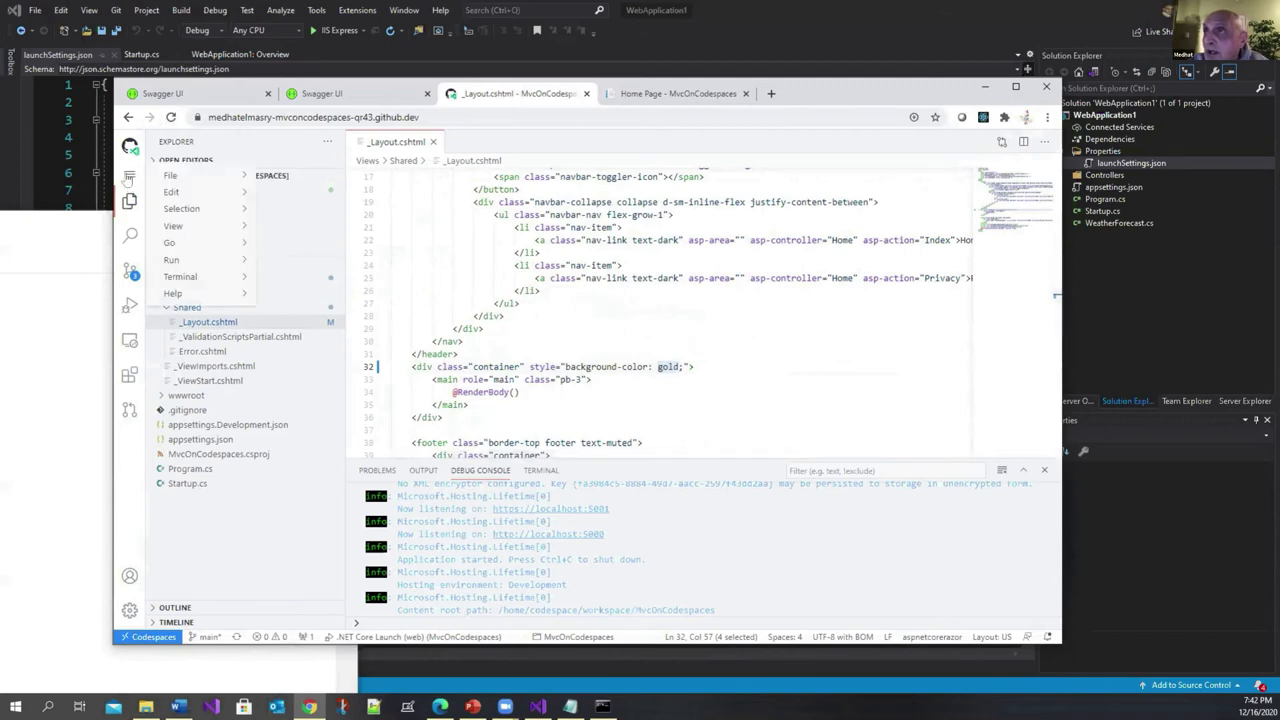
left_click(170, 175)
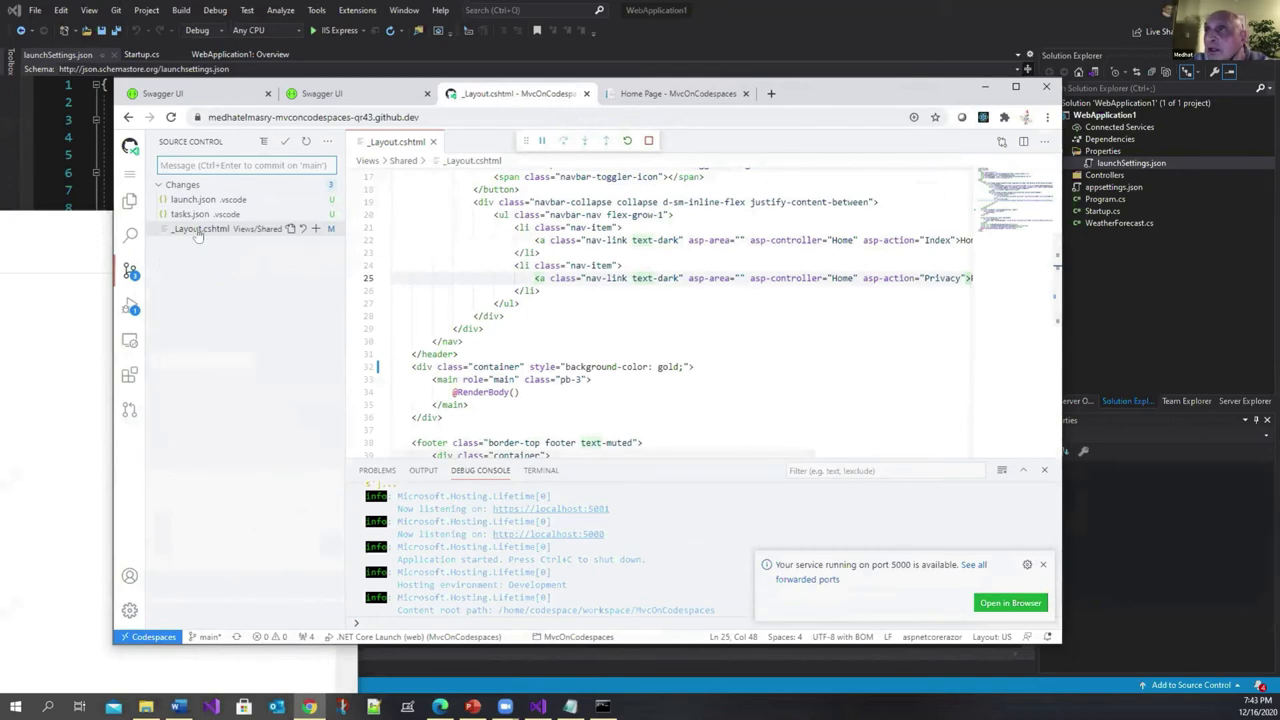
mouse_move(195, 229)
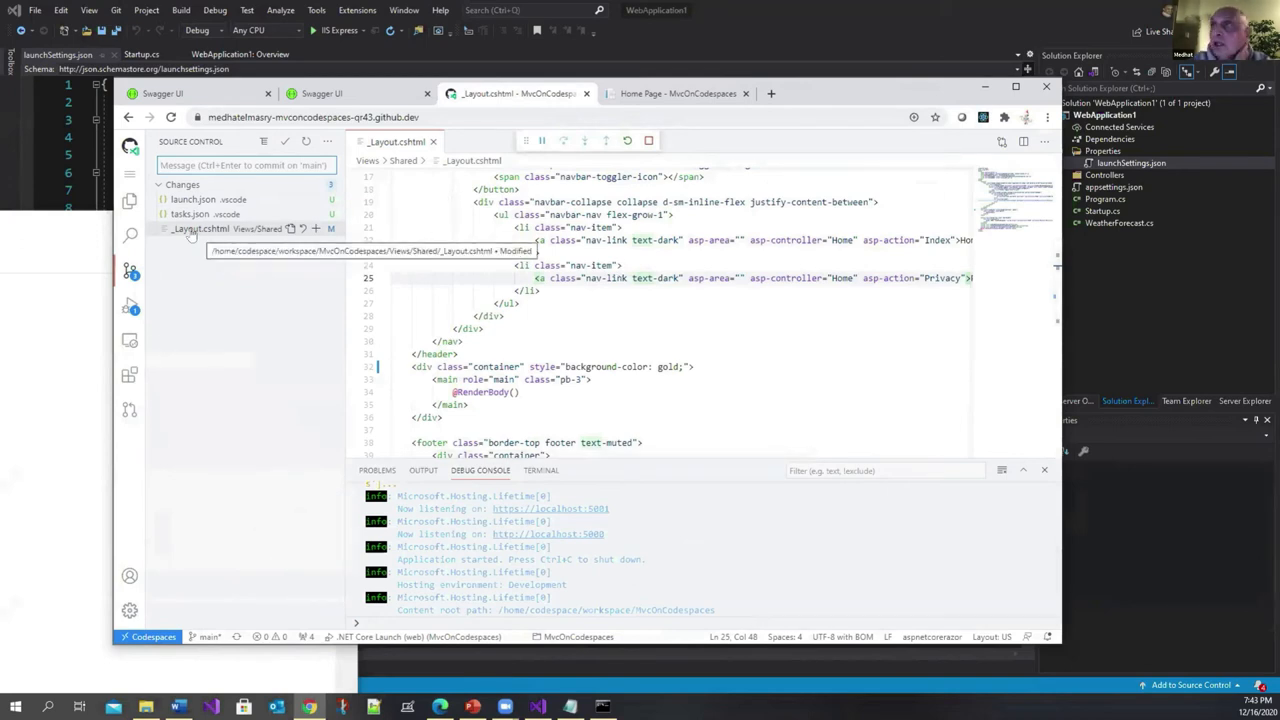
mouse_move(208, 375)
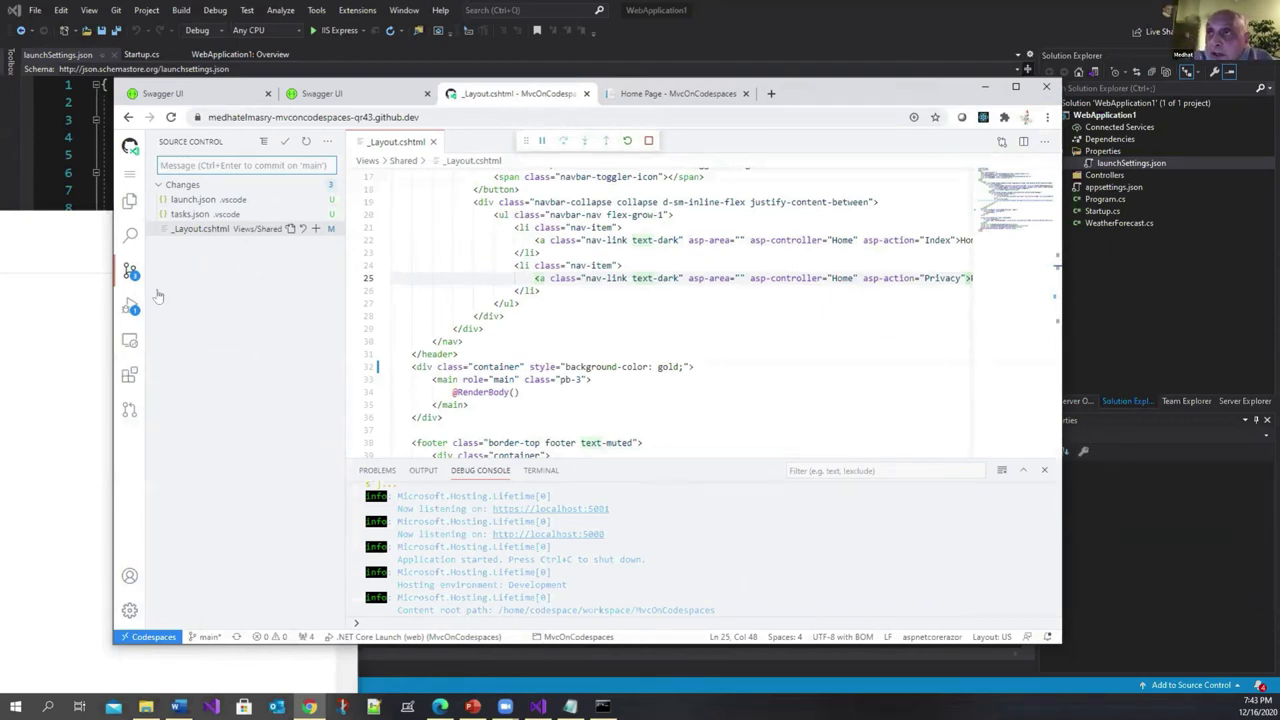
Stage all three changed files and commit them with message 'changed layout'.
left_click(327, 141)
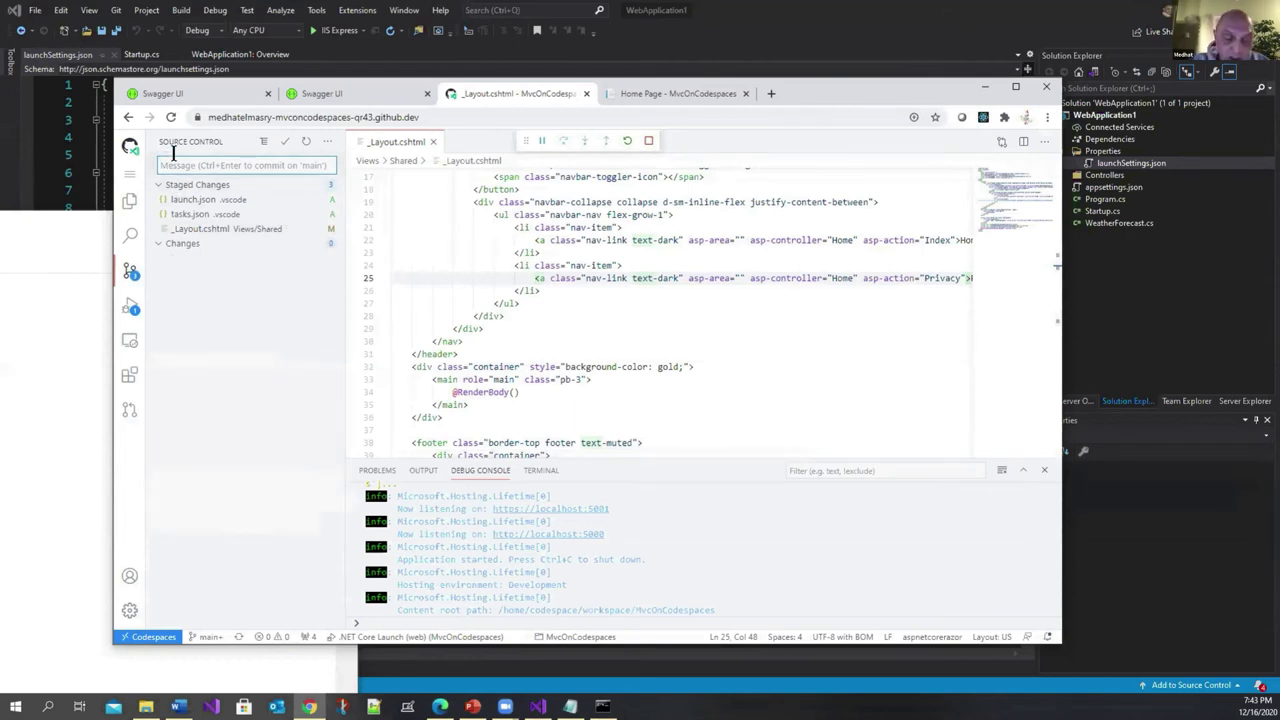
type("changed layout")
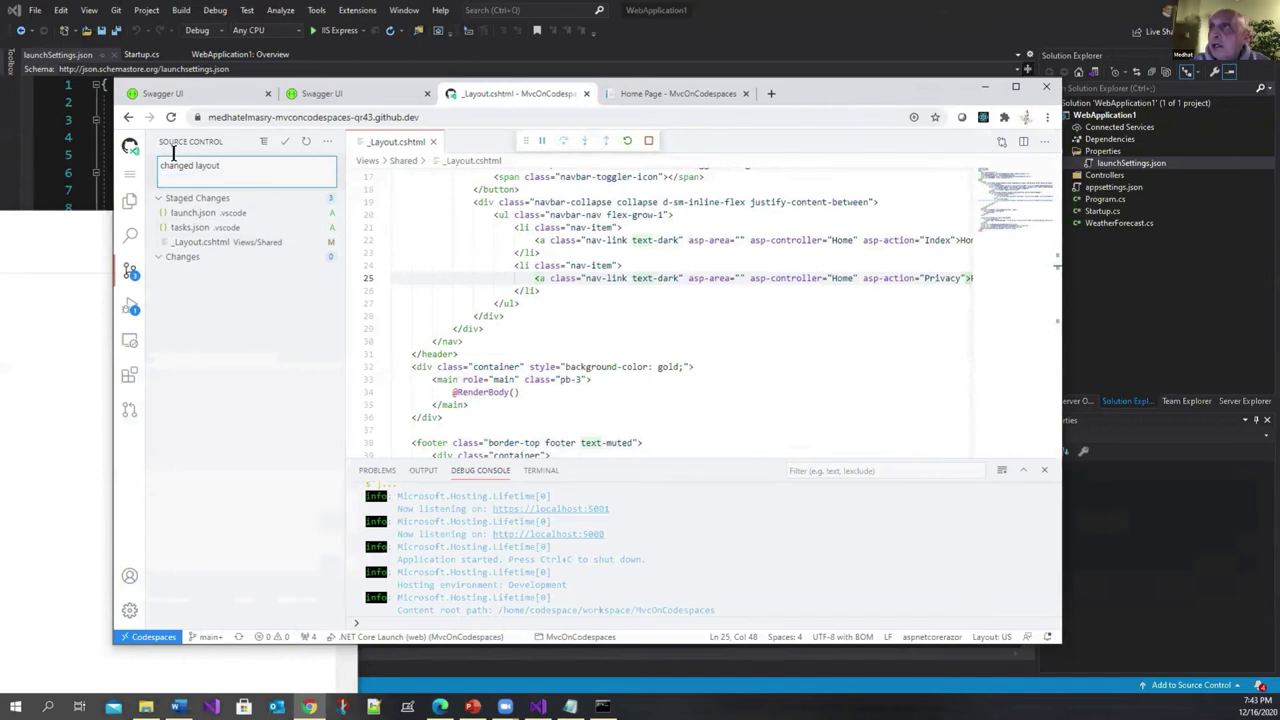
left_click(306, 141)
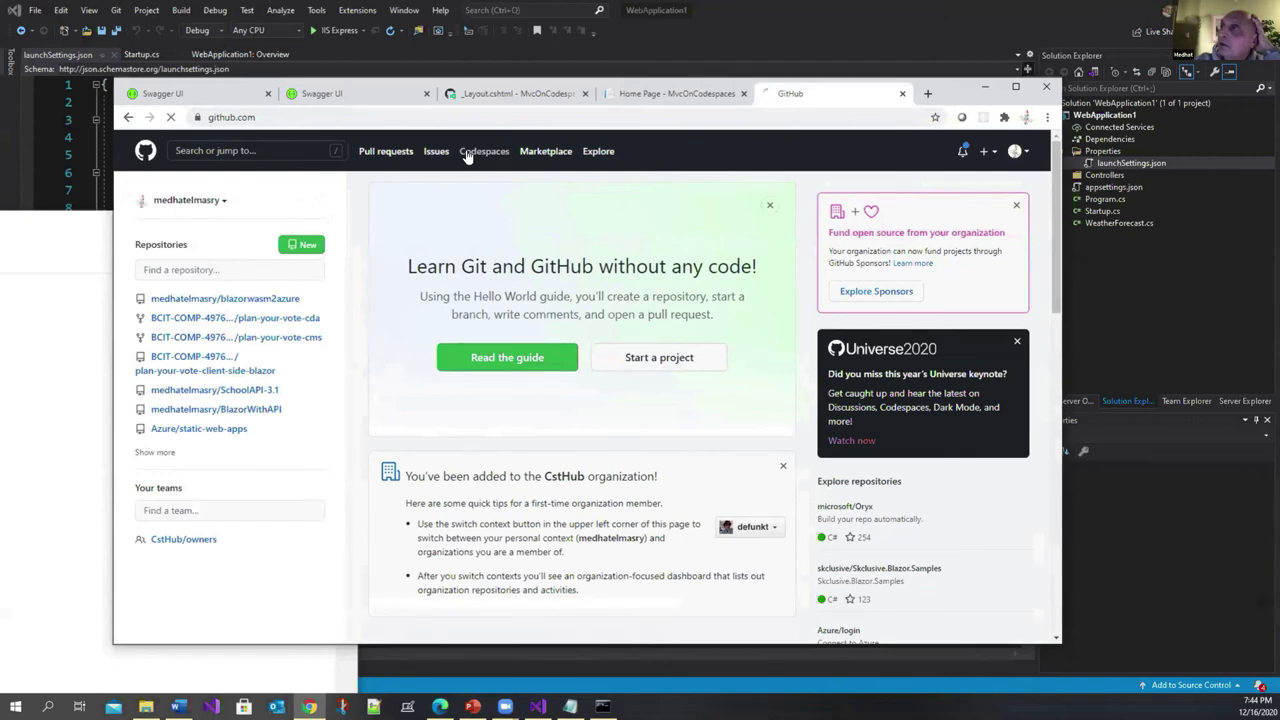
Delete the MvcOnCodespaces codespace from the Codespaces page's options menu.
left_click(484, 151)
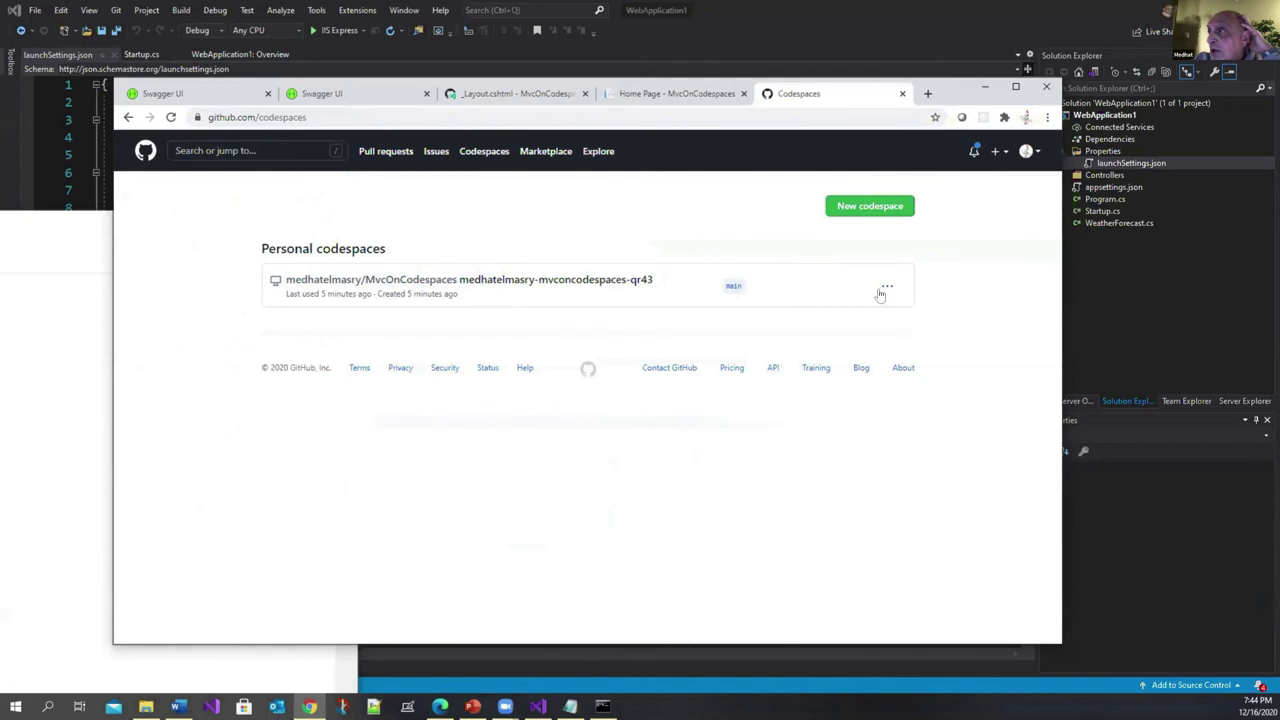
left_click(885, 287)
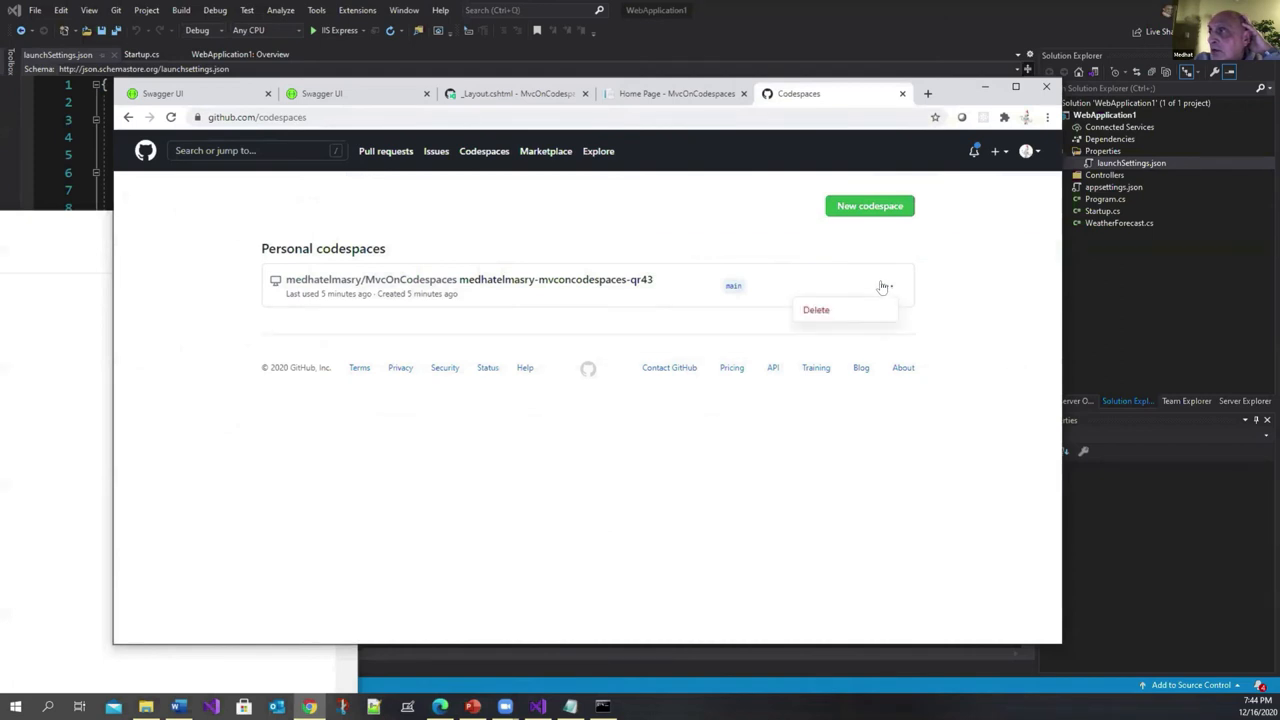
left_click(816, 309)
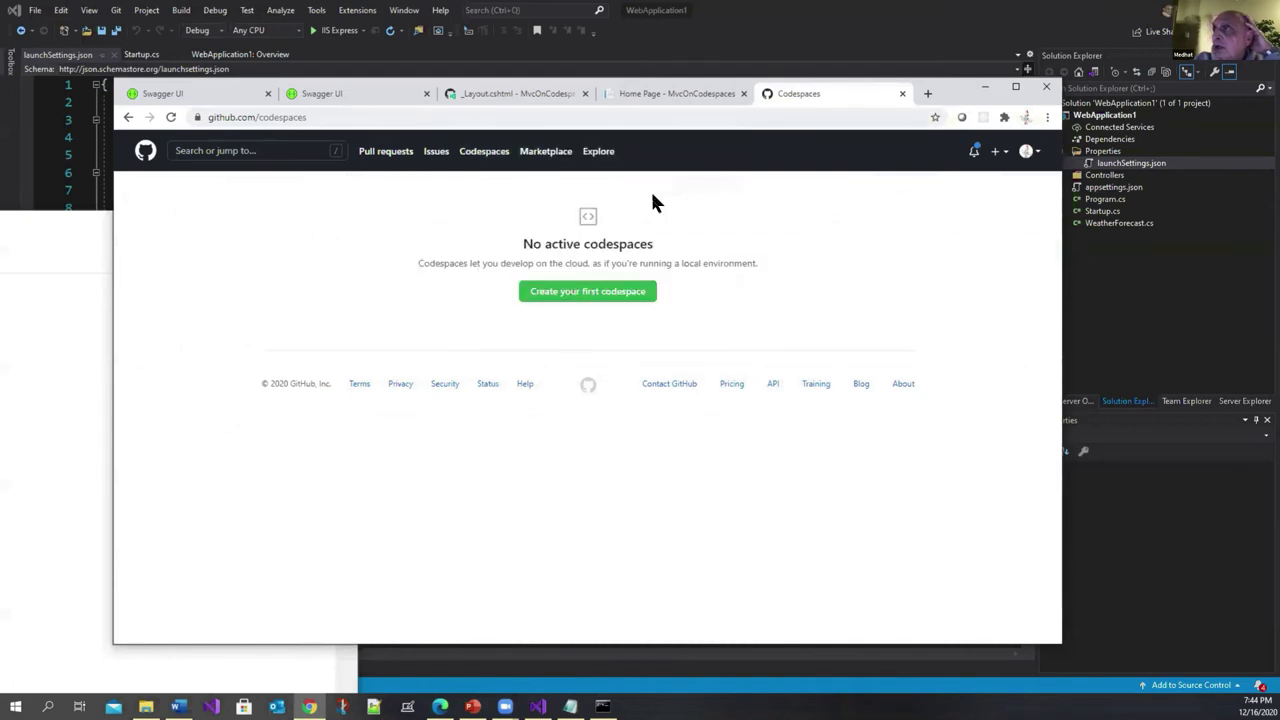